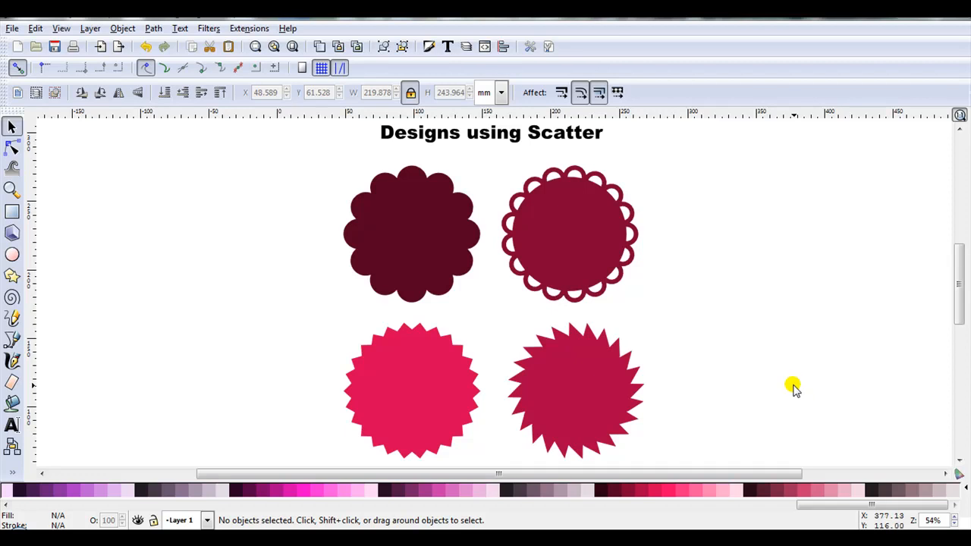
mouse_move(591, 373)
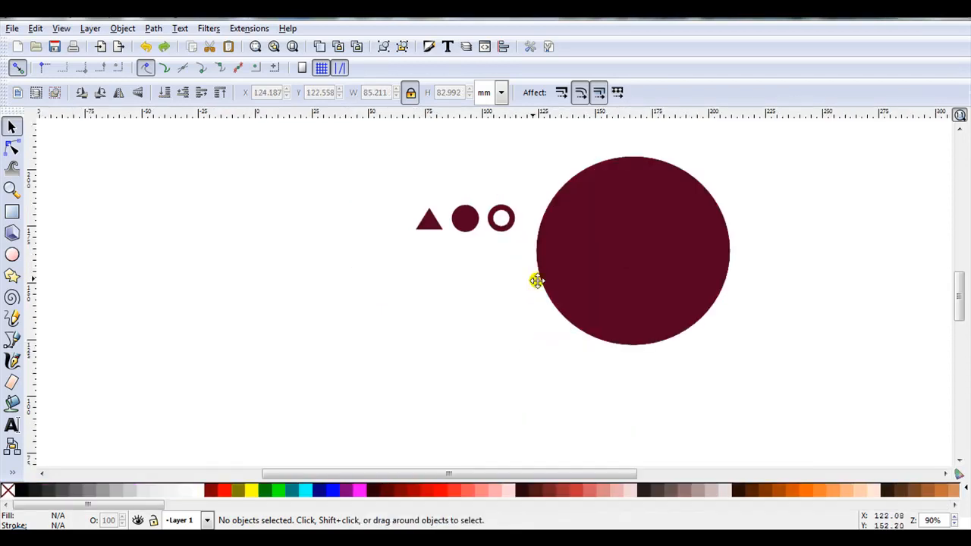
mouse_move(598, 291)
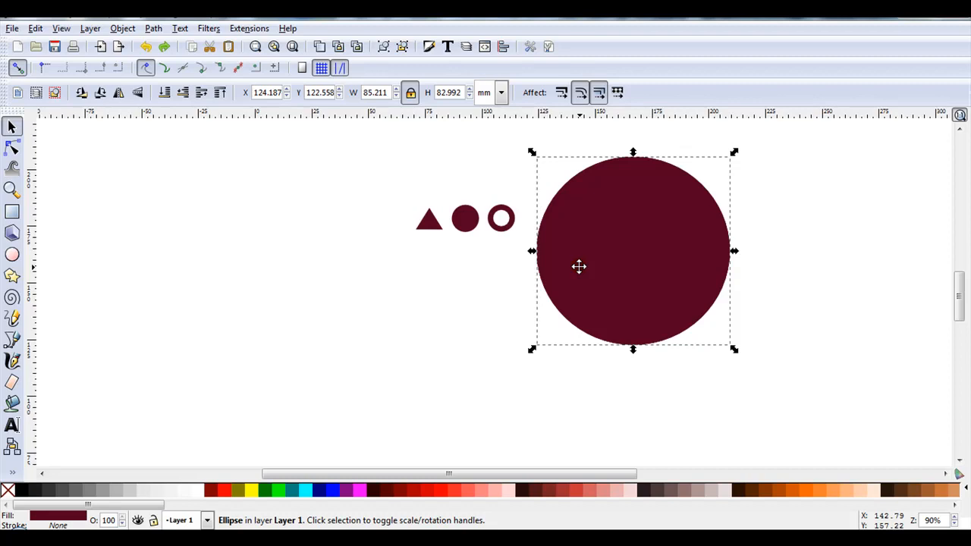
mouse_move(504, 230)
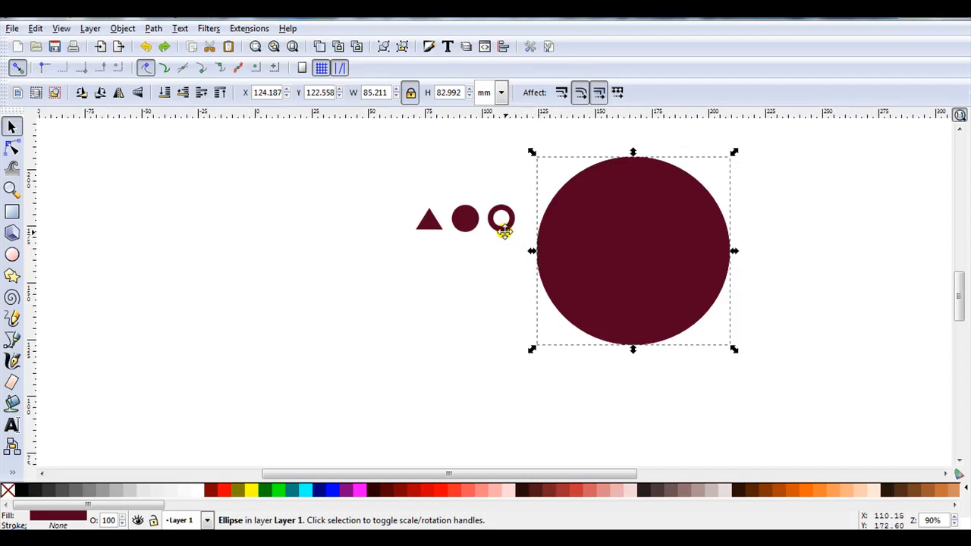
mouse_move(424, 231)
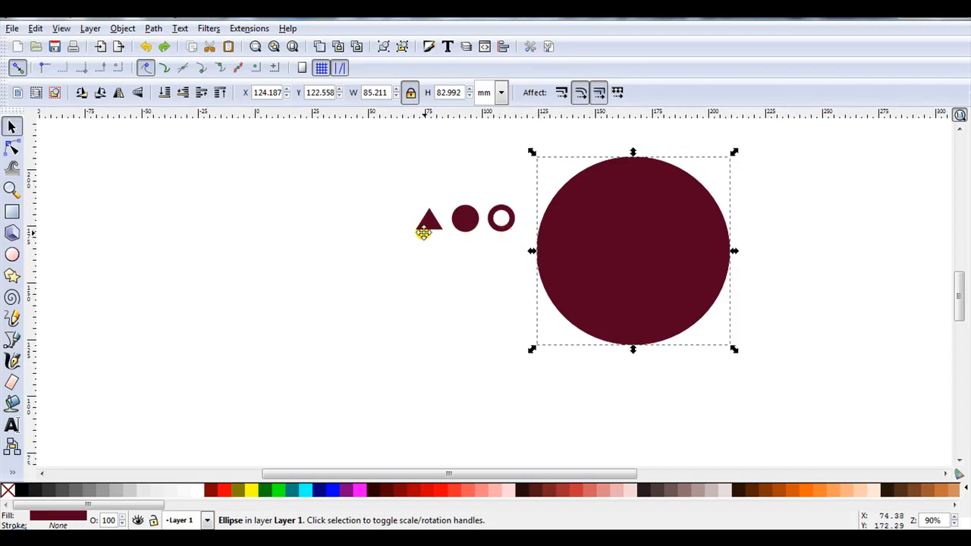
mouse_move(580, 252)
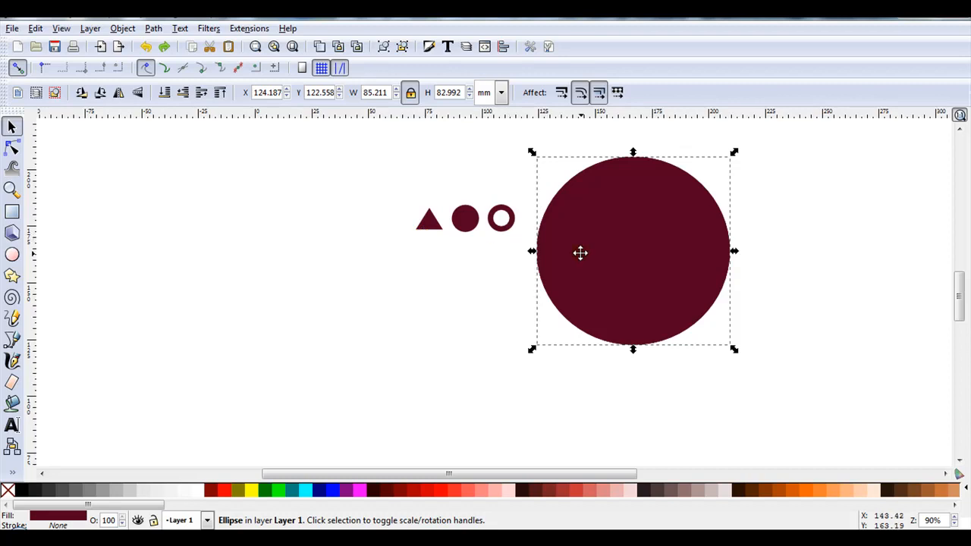
mouse_move(630, 246)
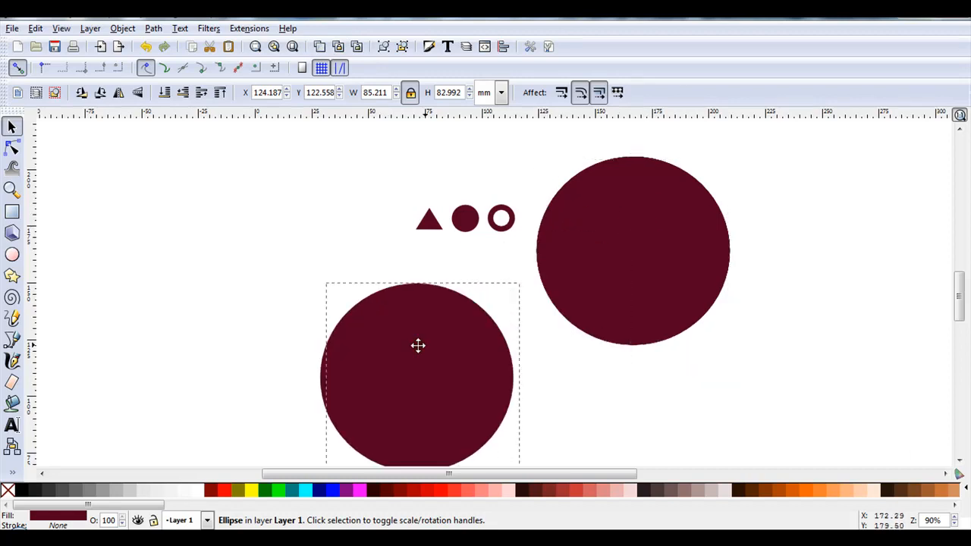
Step: Move the circle copy to the lower left, put the small dot above it and select both
drag(419, 346, 245, 337)
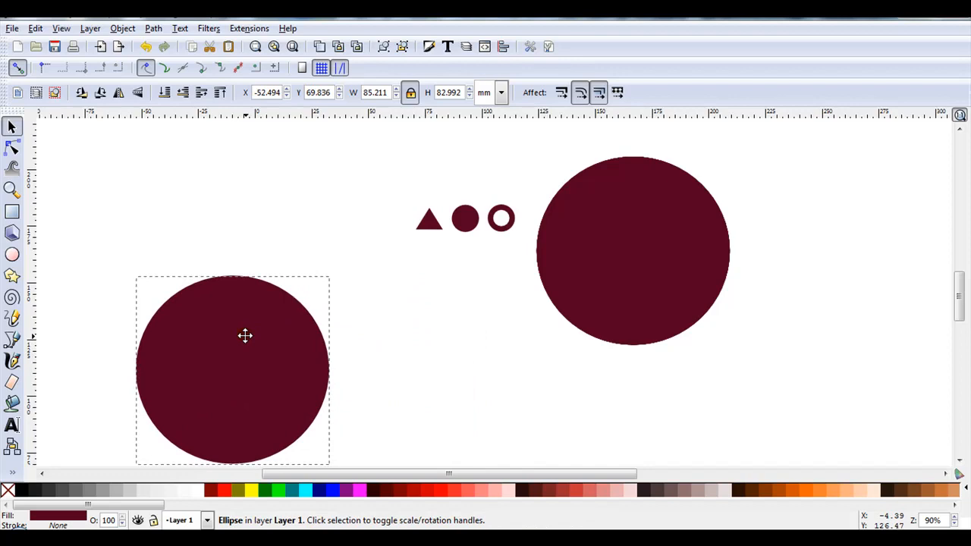
click(234, 370)
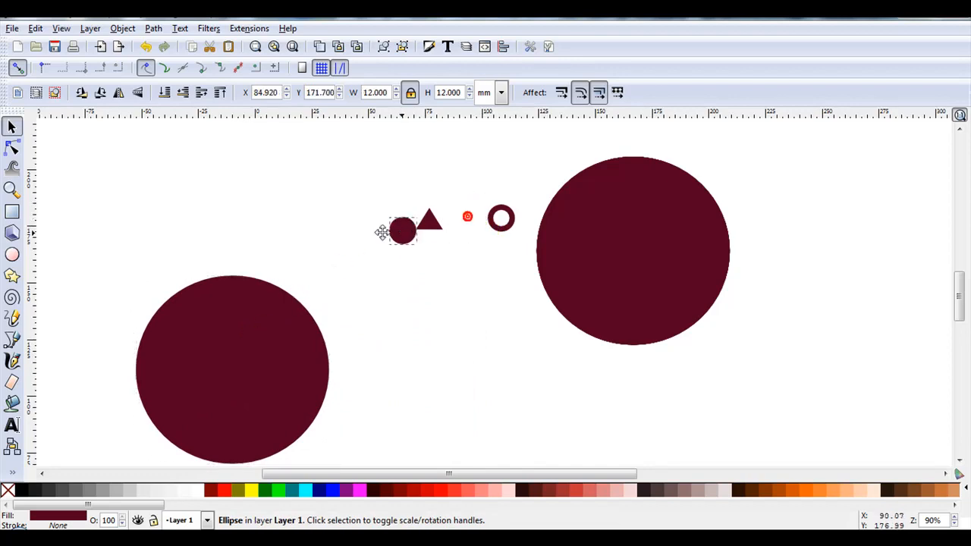
drag(402, 231, 177, 249)
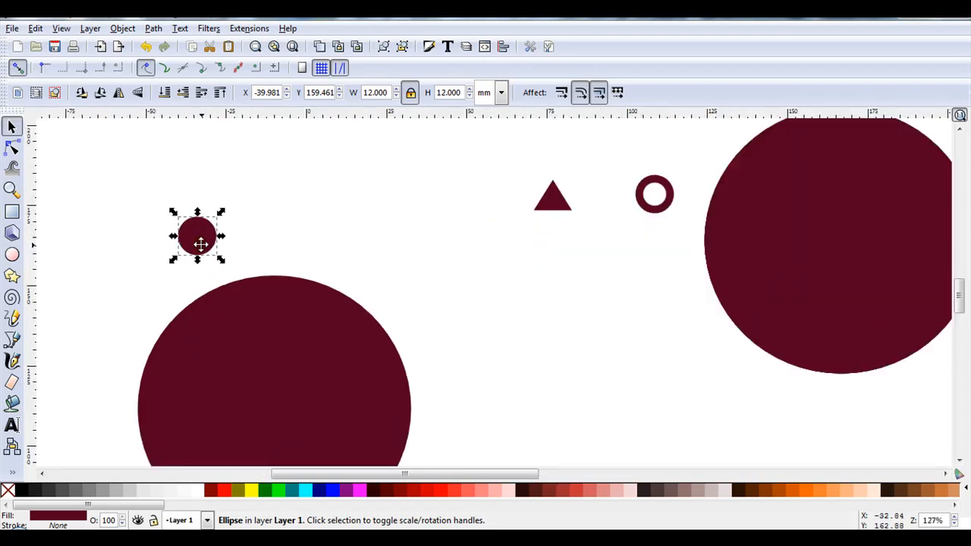
mouse_move(211, 110)
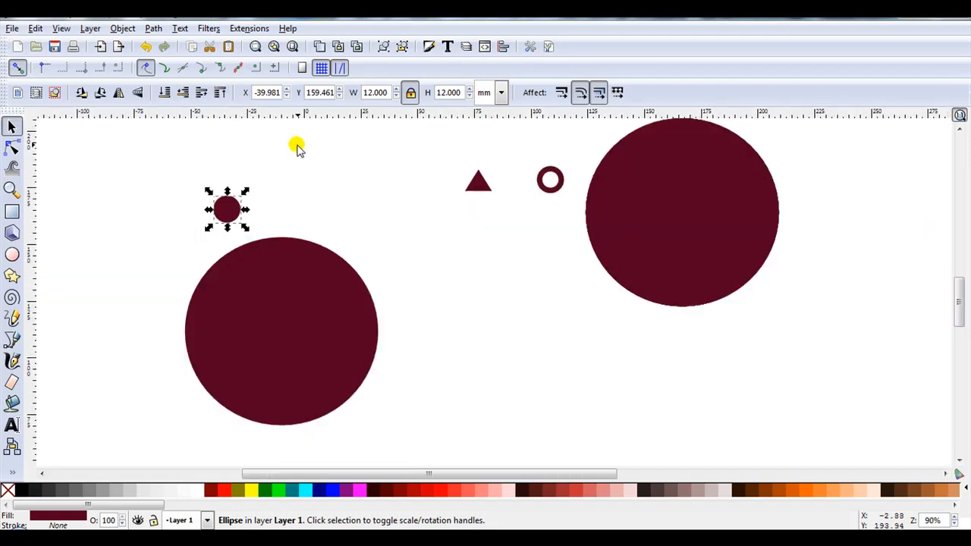
mouse_move(296, 181)
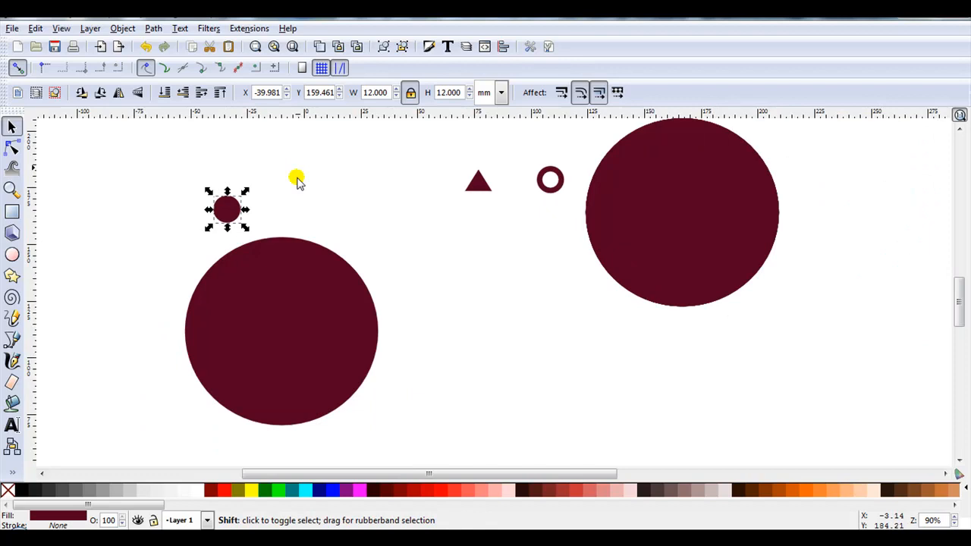
click(281, 331)
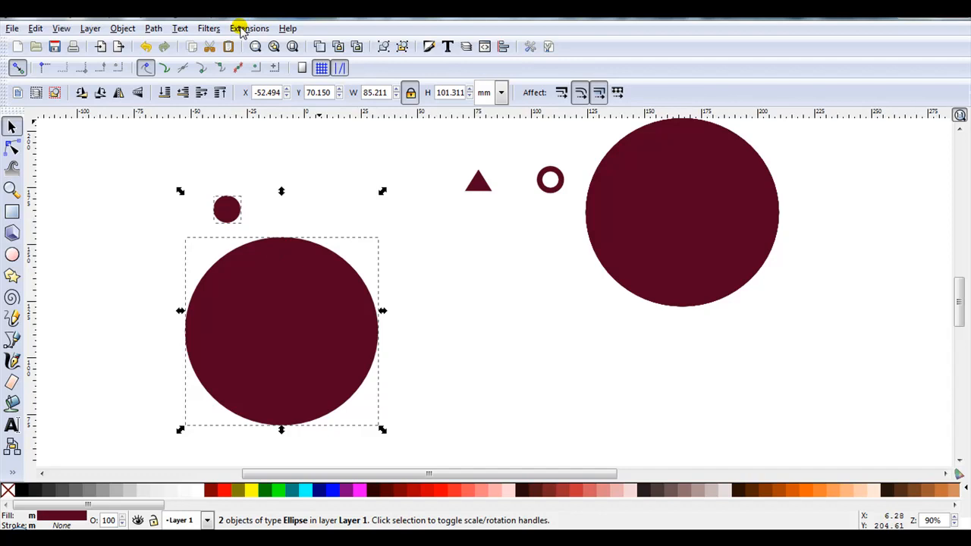
Step: Bring up Extensions > Generate from Path > Scatter with the original pattern set to Moved
click(249, 28)
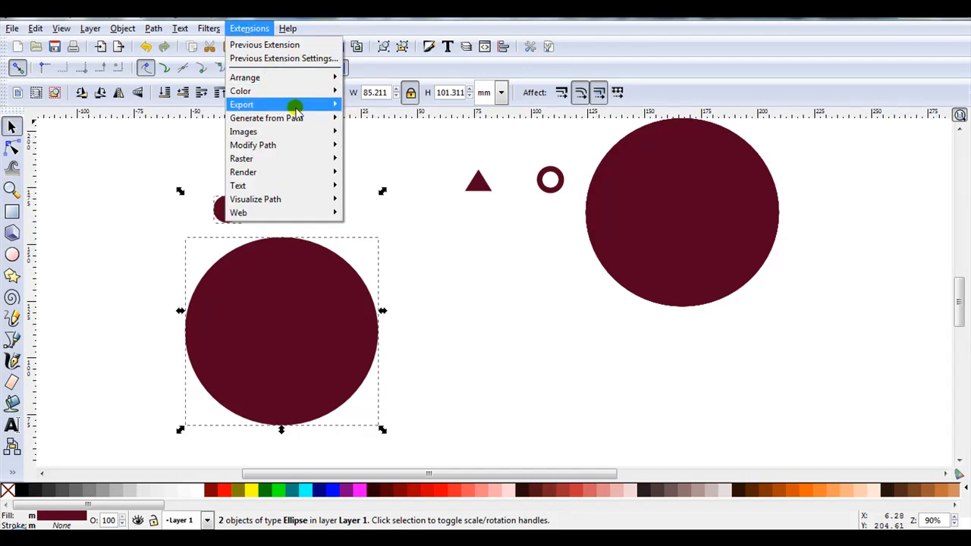
mouse_move(267, 118)
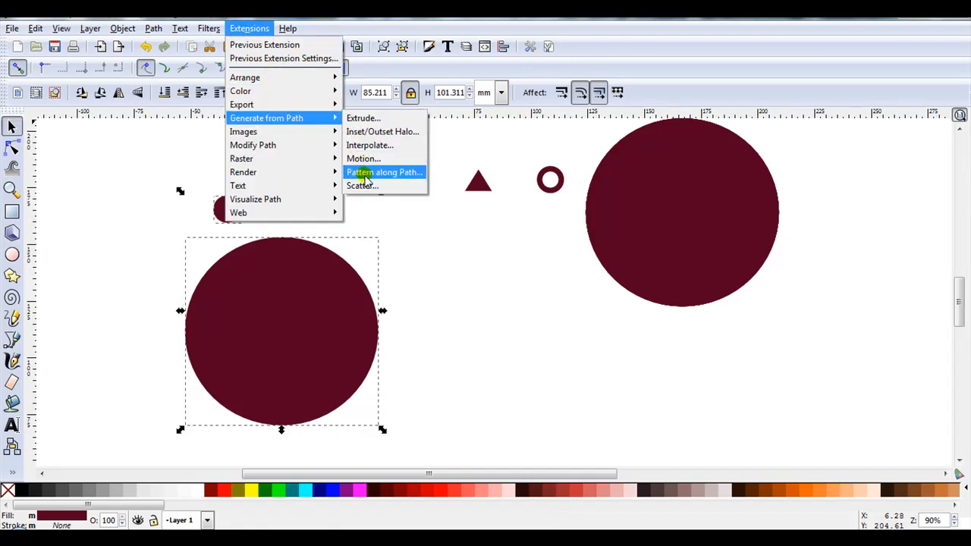
click(361, 185)
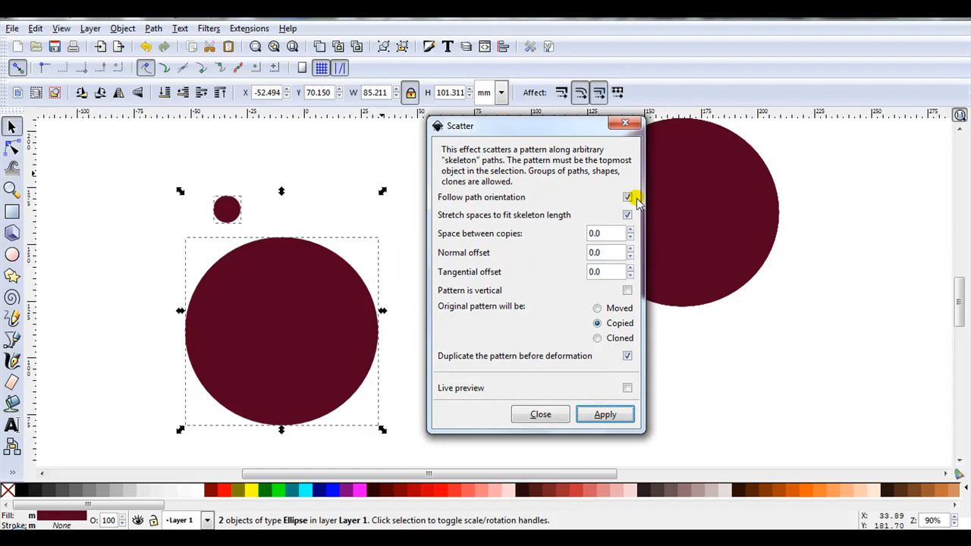
mouse_move(630, 216)
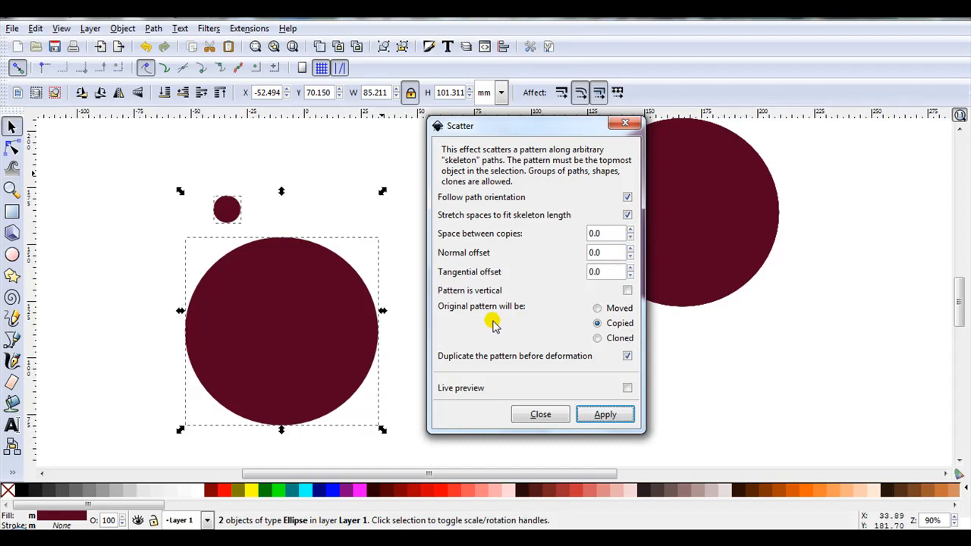
mouse_move(613, 328)
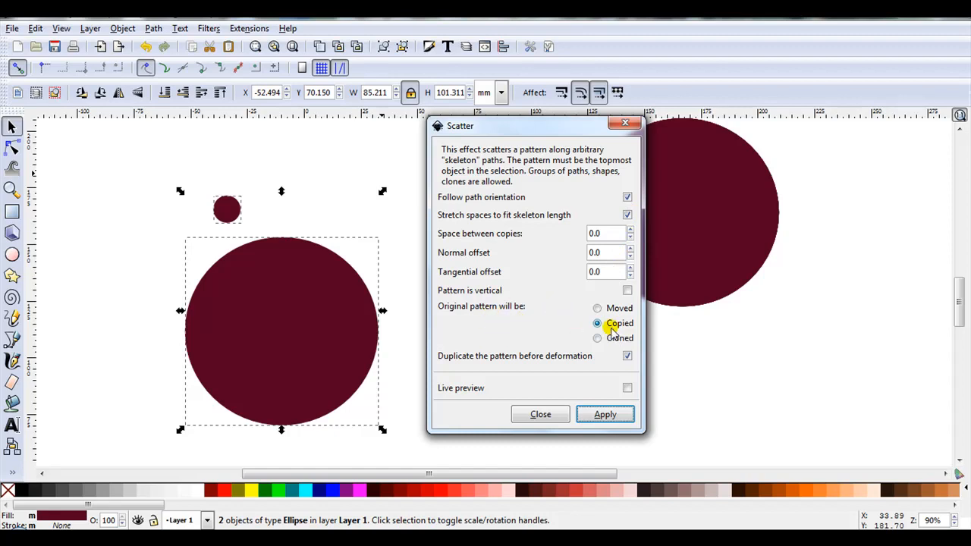
click(598, 308)
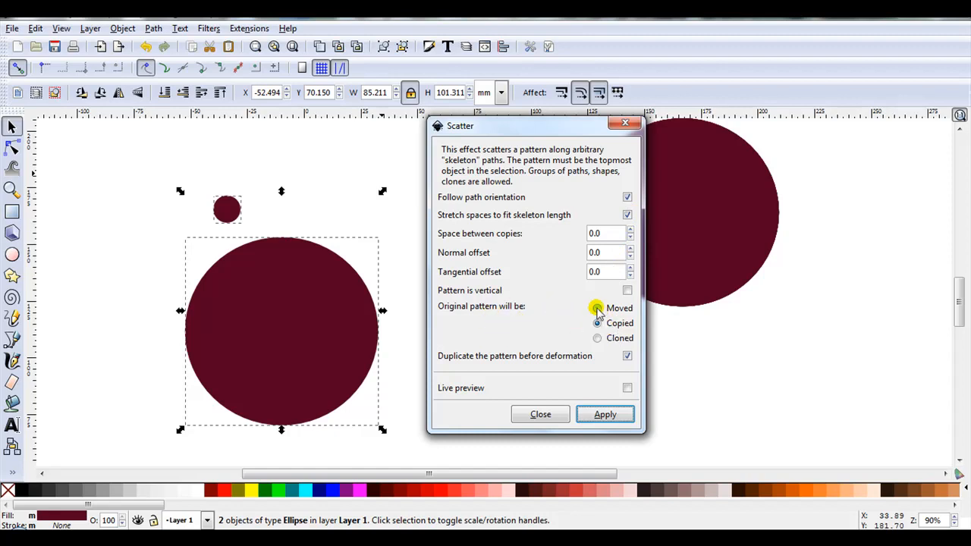
click(598, 308)
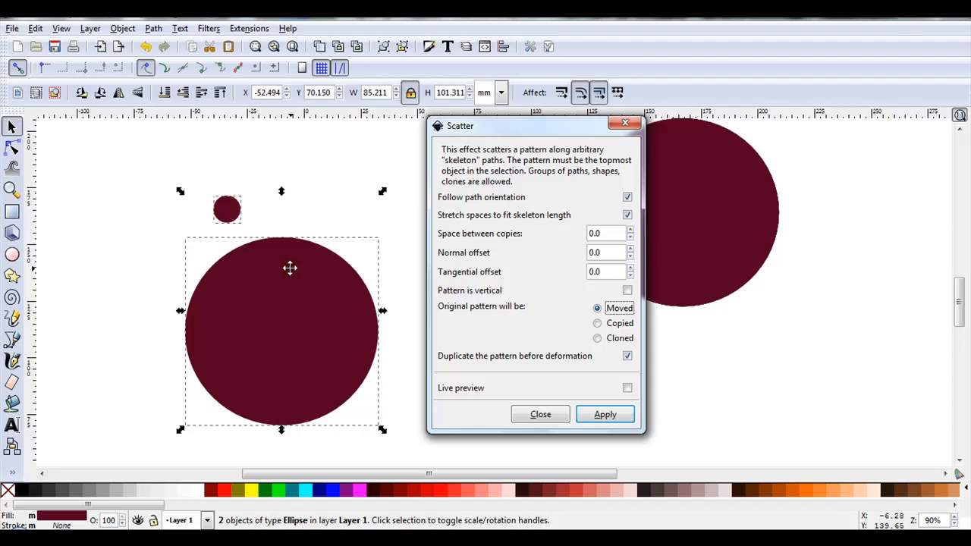
mouse_move(215, 206)
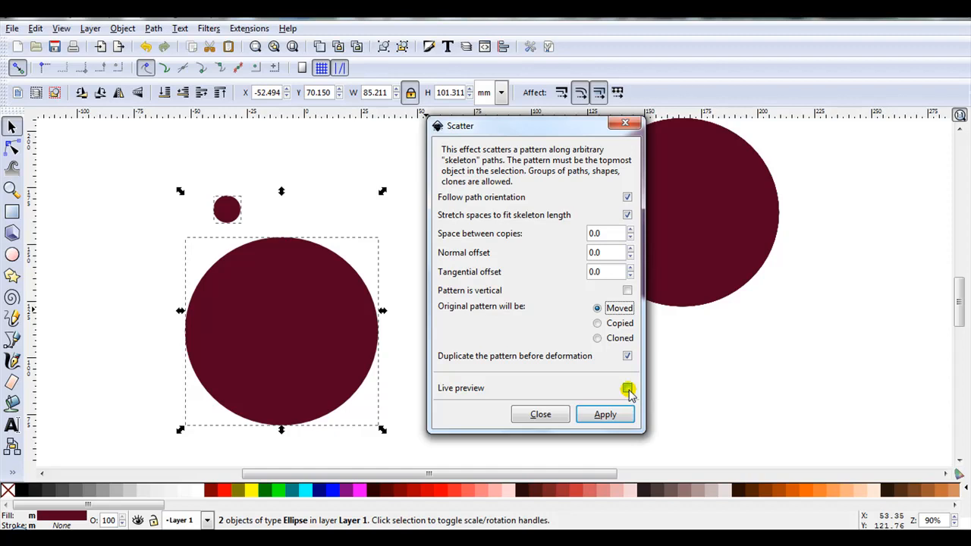
Step: Preview the scatter, set Space between copies to -5 and apply it
click(629, 388)
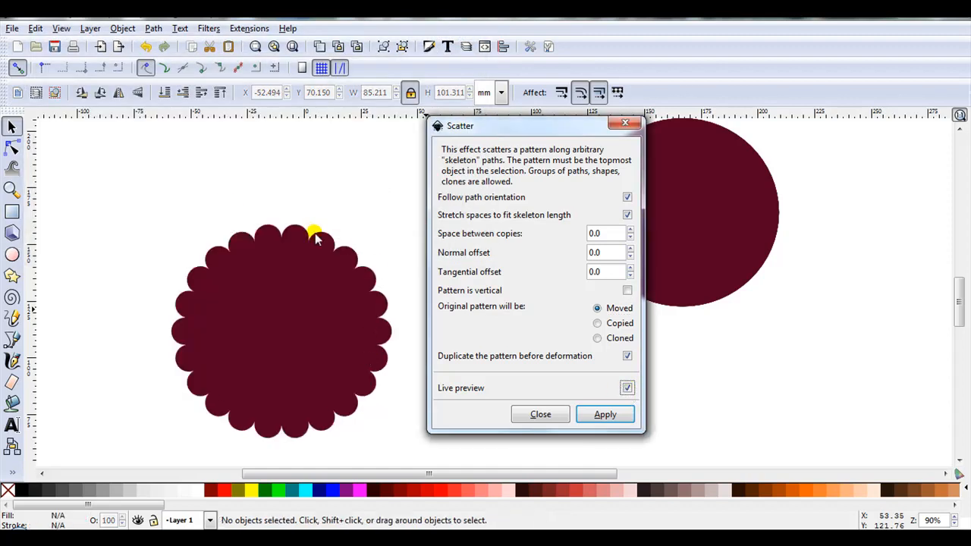
mouse_move(315, 416)
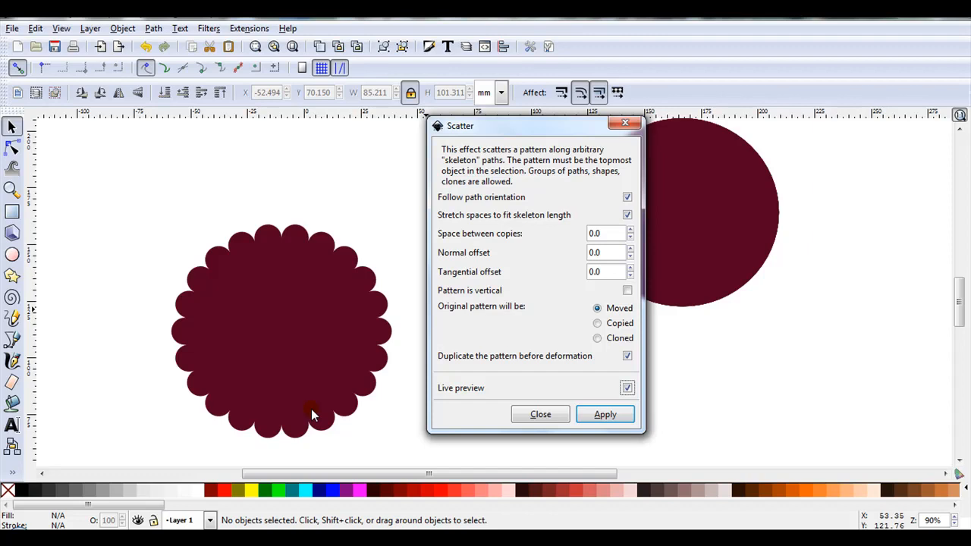
mouse_move(348, 279)
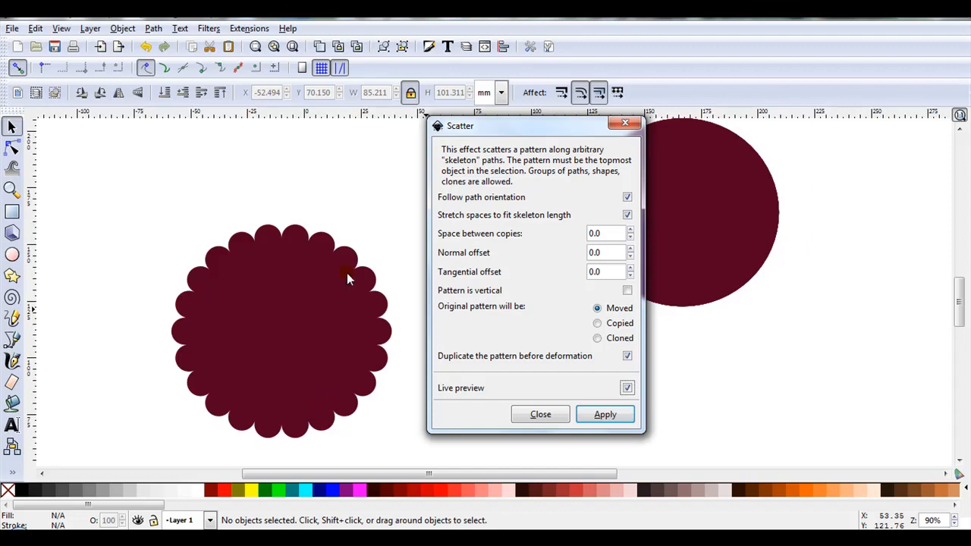
mouse_move(358, 276)
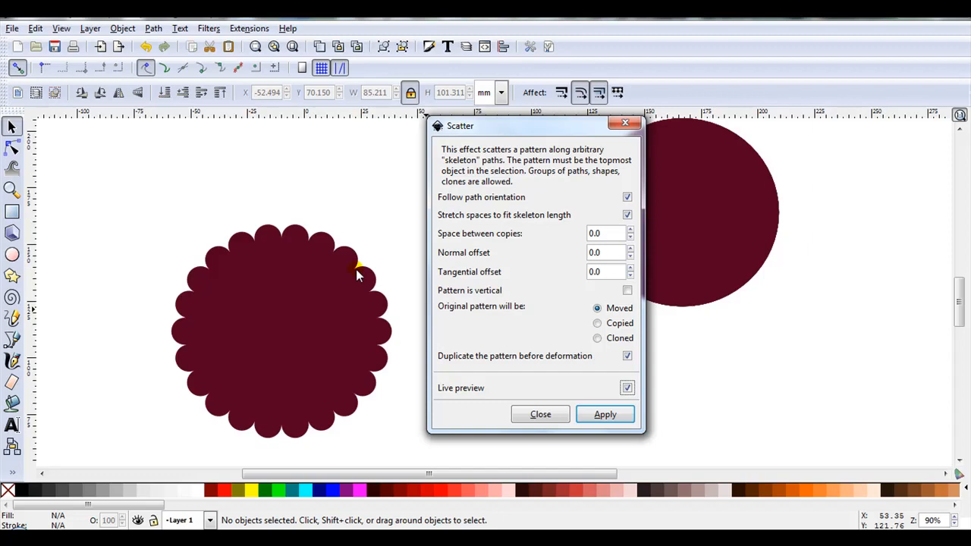
mouse_move(347, 259)
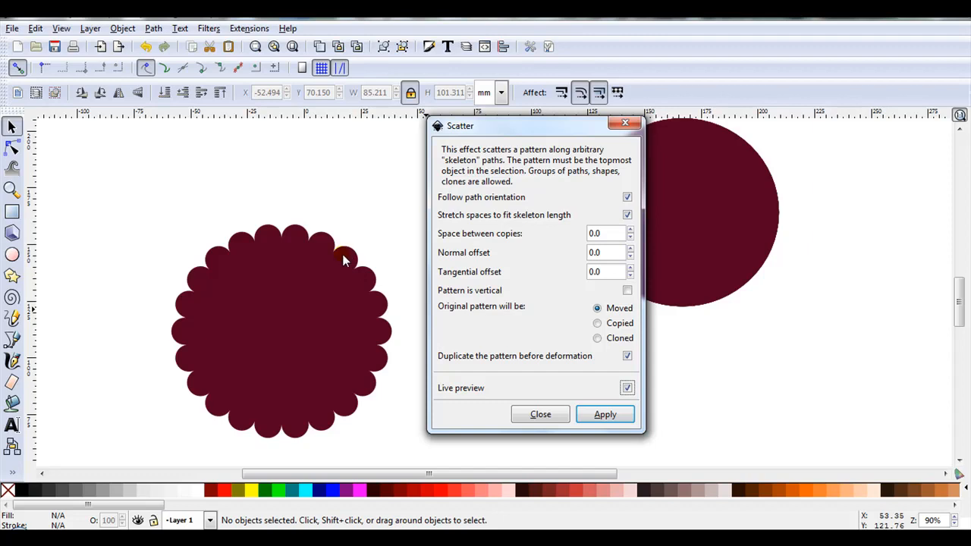
mouse_move(413, 256)
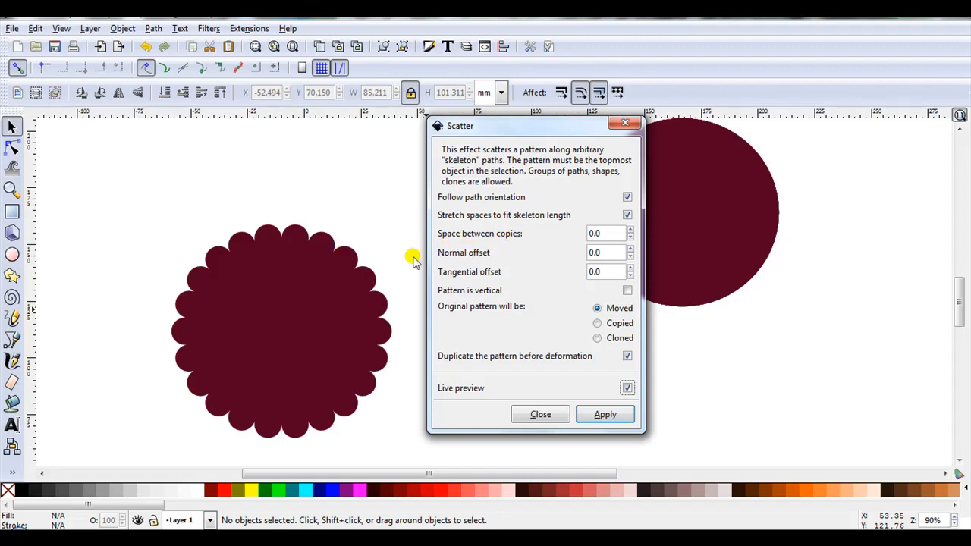
mouse_move(245, 276)
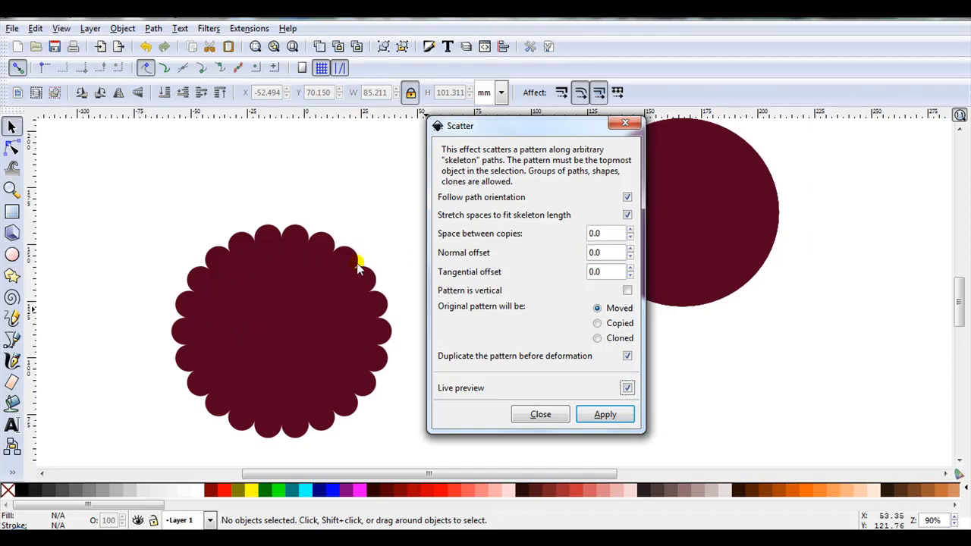
mouse_move(413, 276)
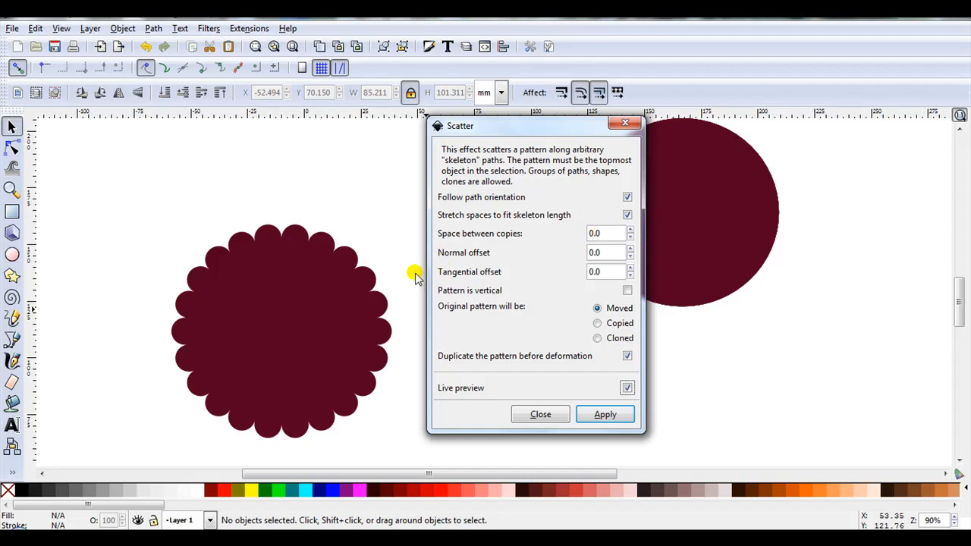
mouse_move(337, 382)
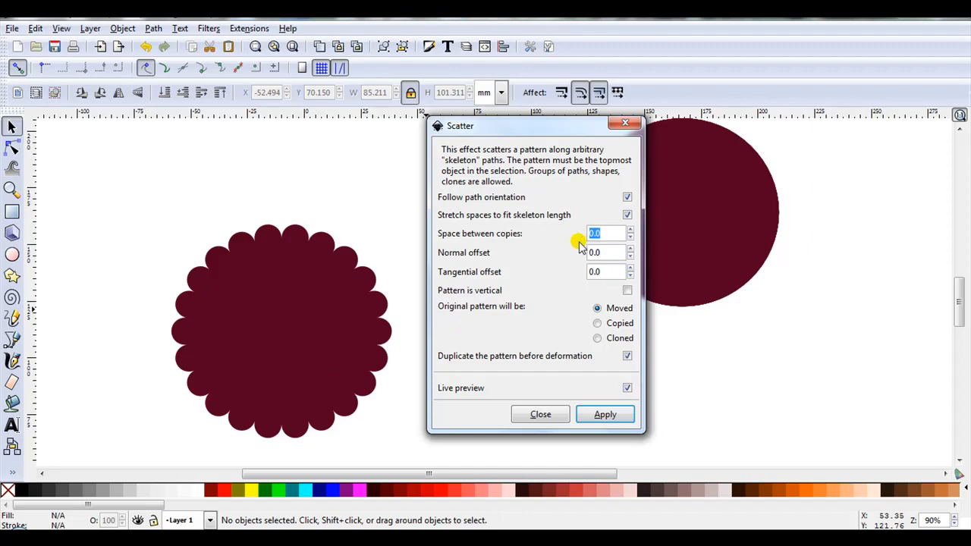
text(-5)
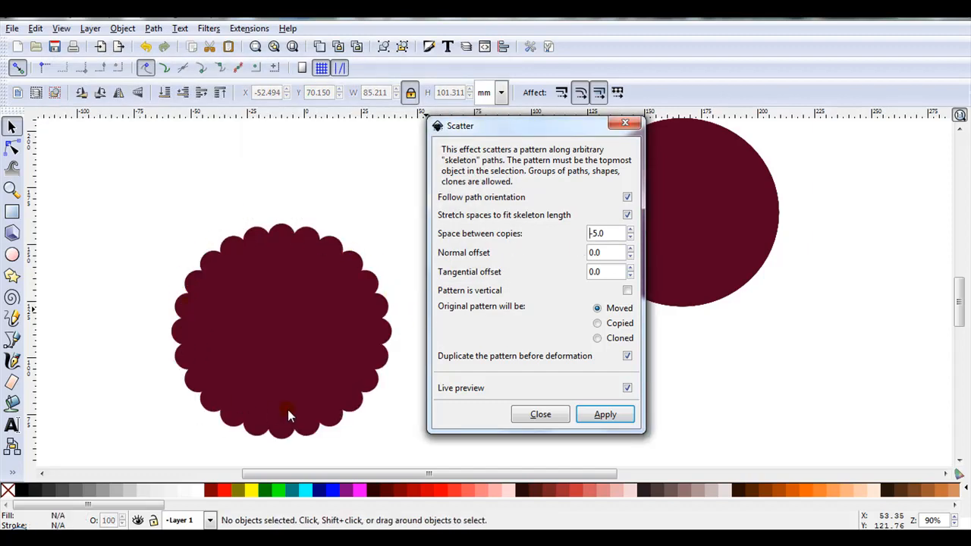
click(604, 414)
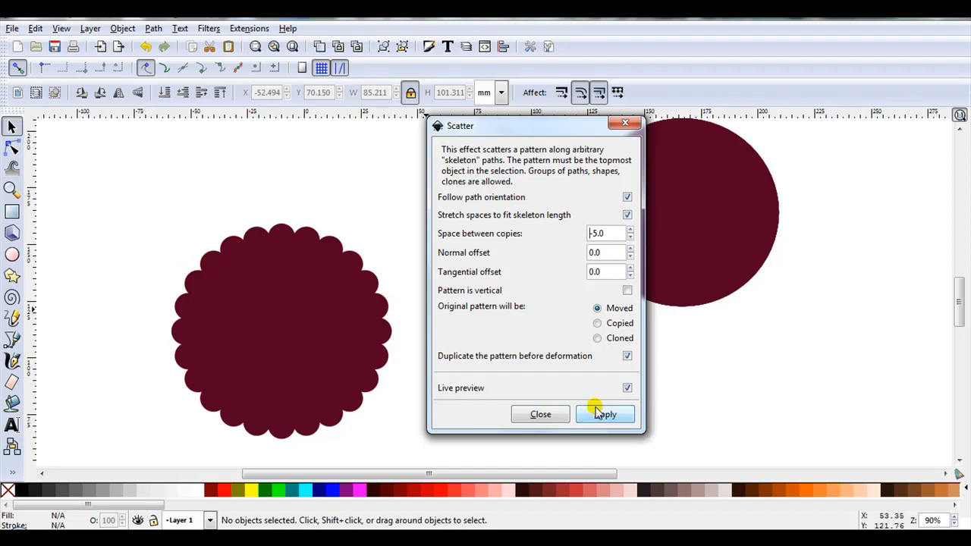
Step: Turn off the live preview and move the Scatter dialog away from the drawing
click(628, 389)
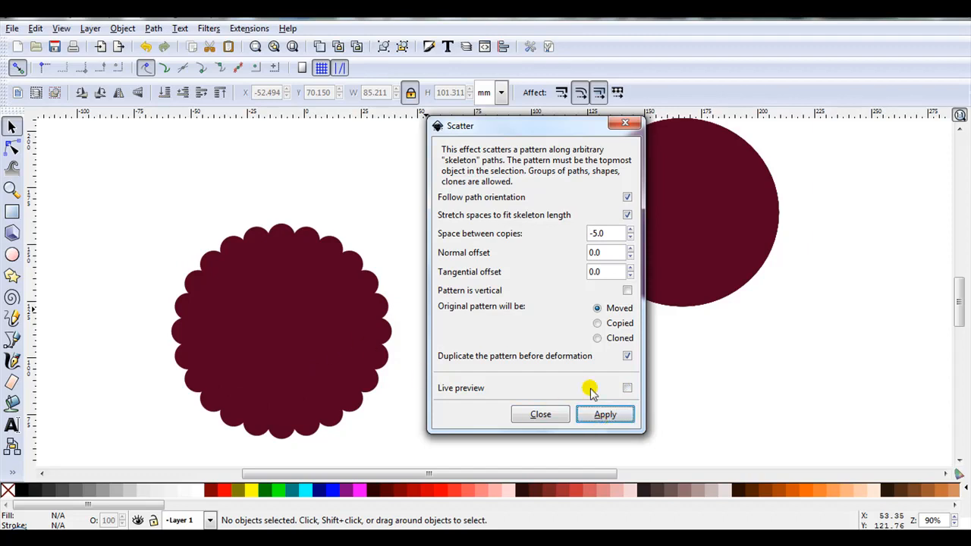
mouse_move(531, 137)
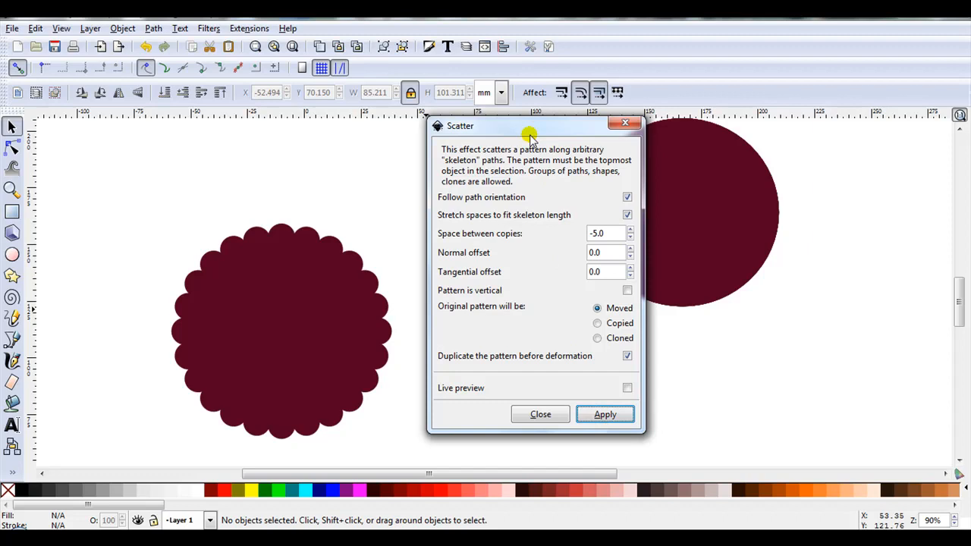
drag(531, 126, 701, 127)
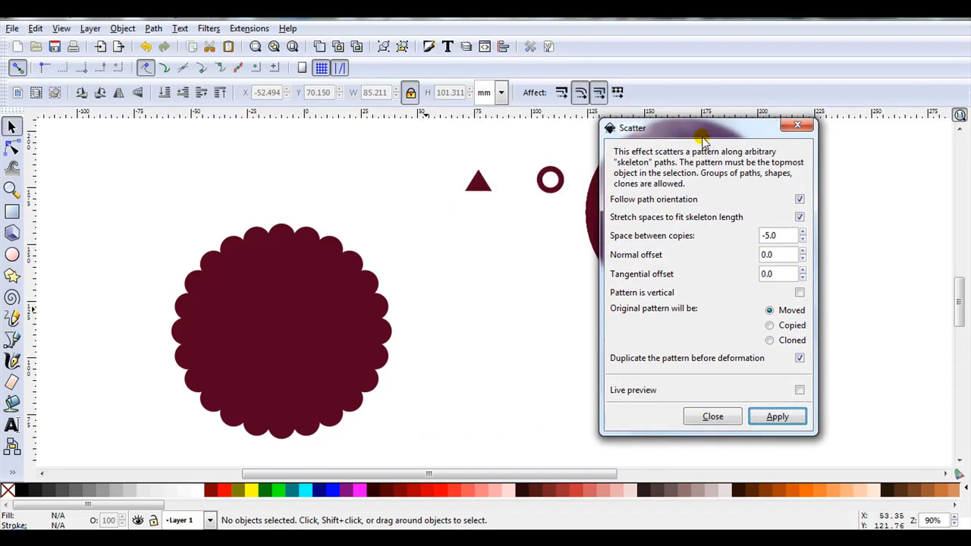
mouse_move(704, 337)
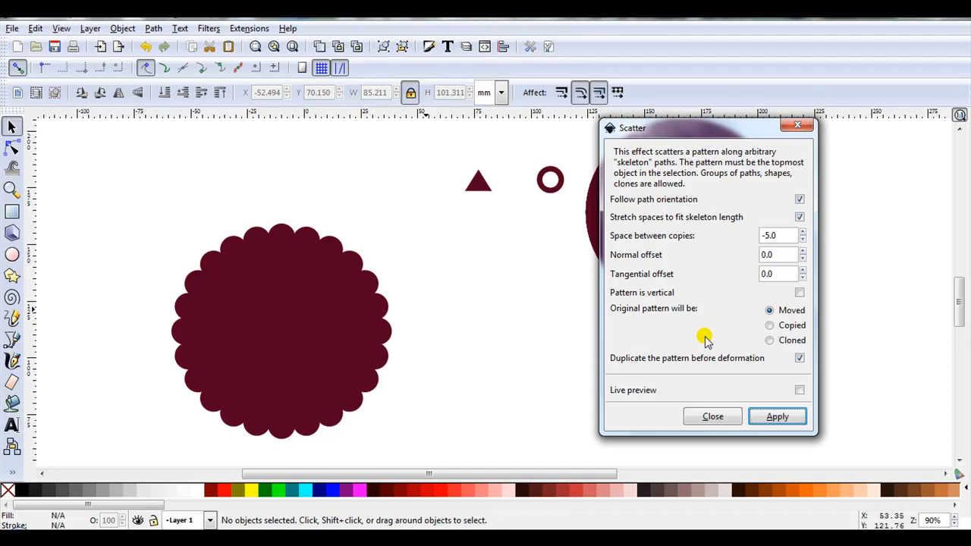
mouse_move(340, 301)
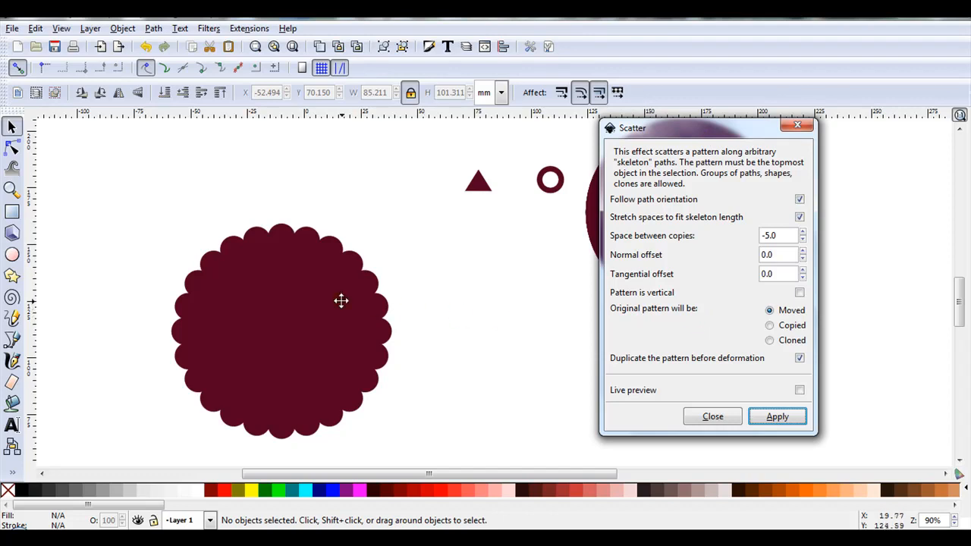
mouse_move(335, 236)
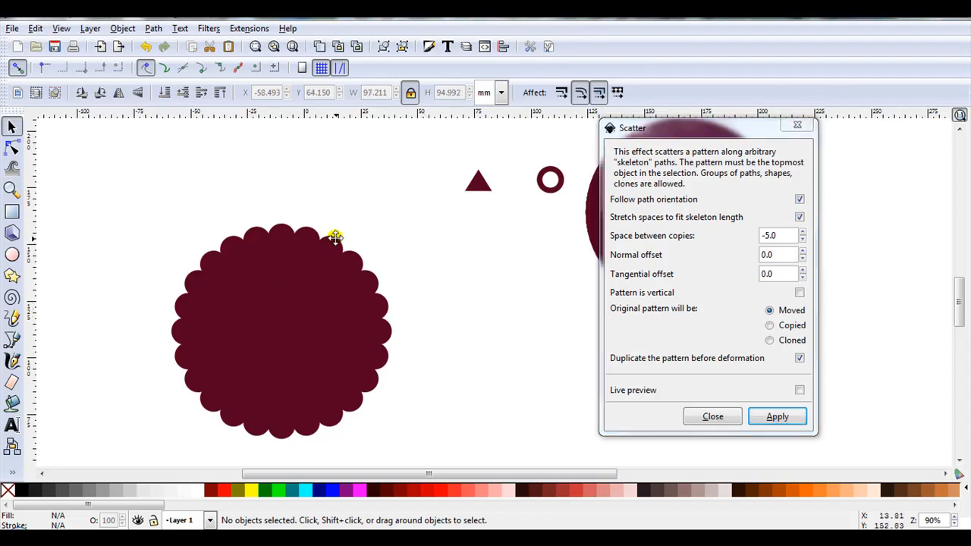
mouse_move(314, 229)
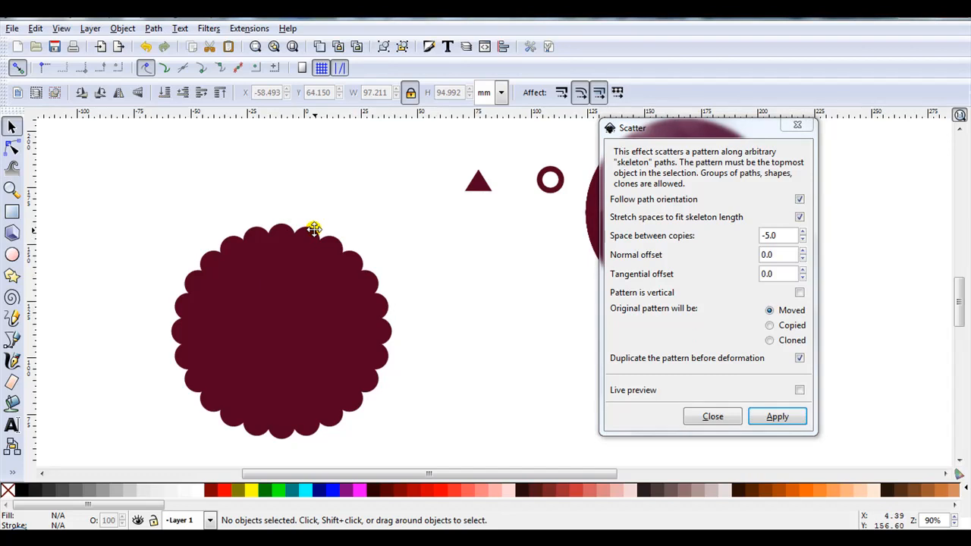
Step: Ungroup the scattered dots, add the centre circle and union them into one scalloped path
click(280, 331)
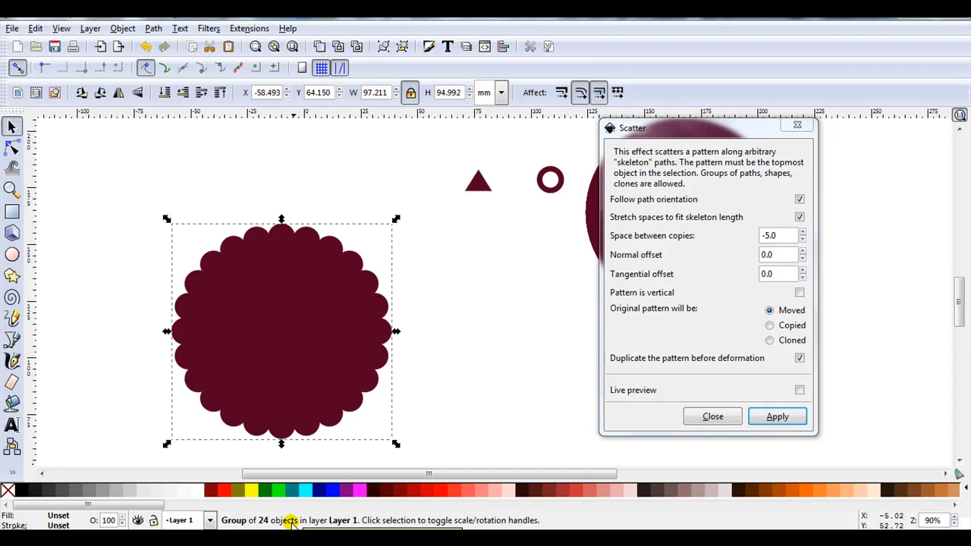
mouse_move(372, 127)
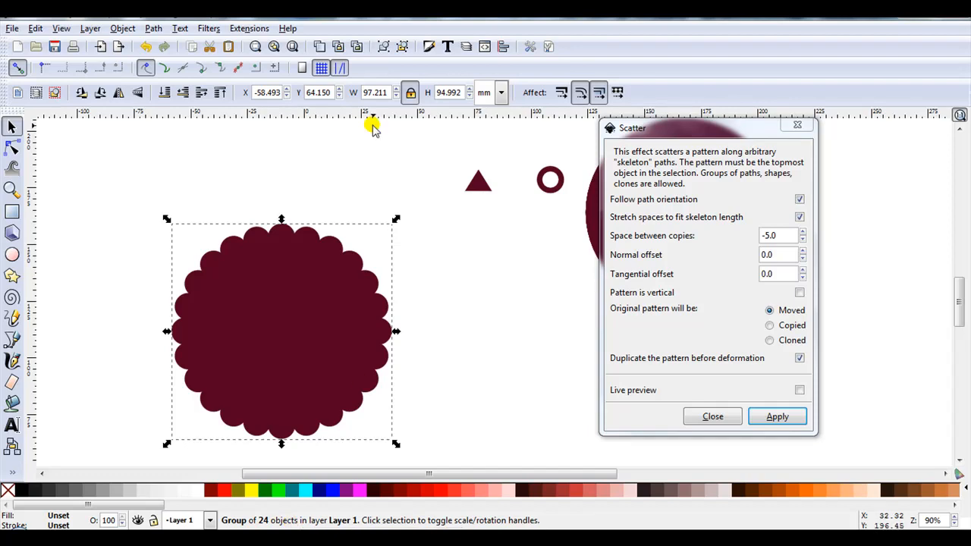
mouse_move(403, 47)
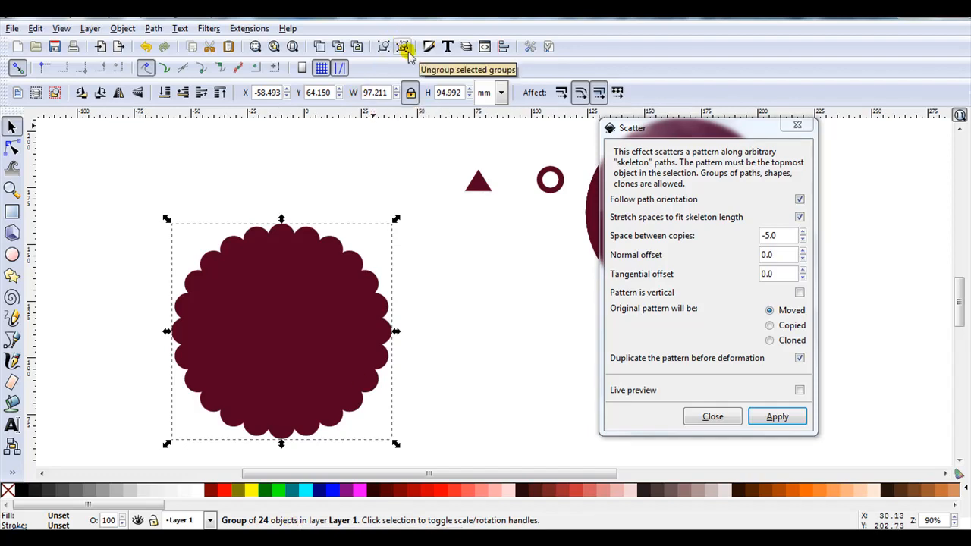
click(403, 46)
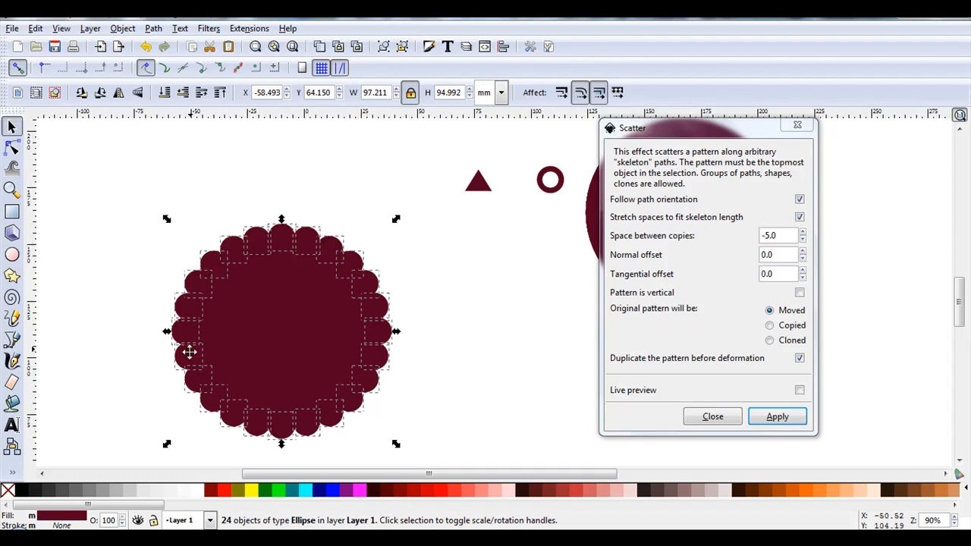
mouse_move(355, 385)
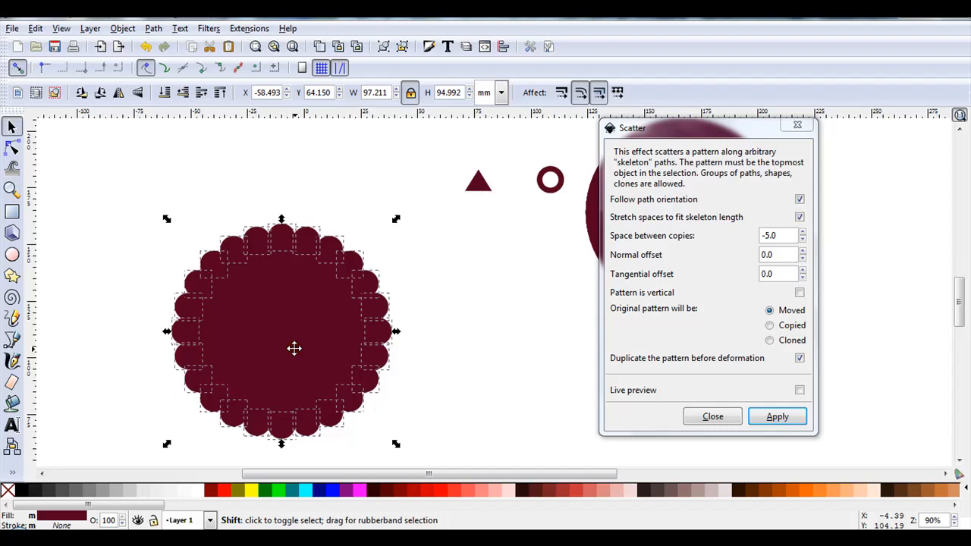
click(295, 349)
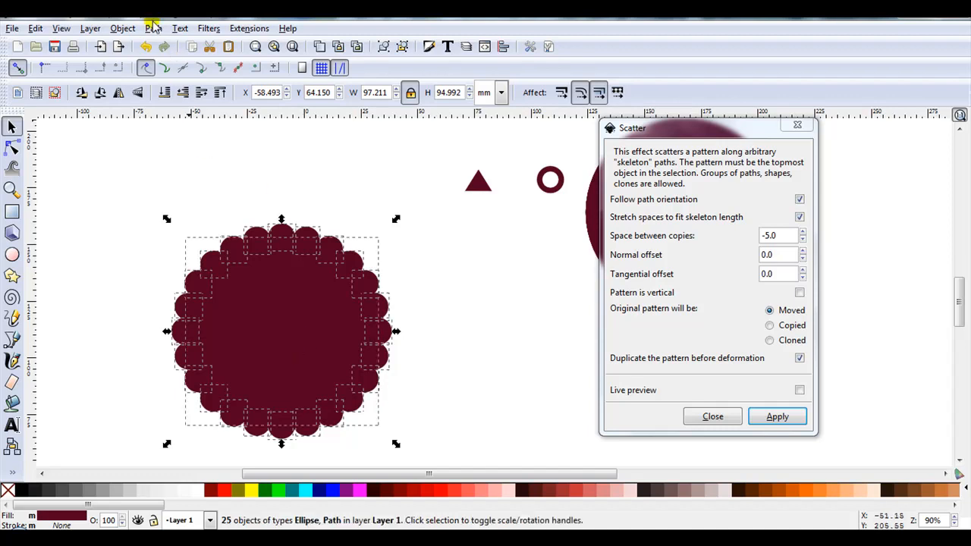
click(154, 27)
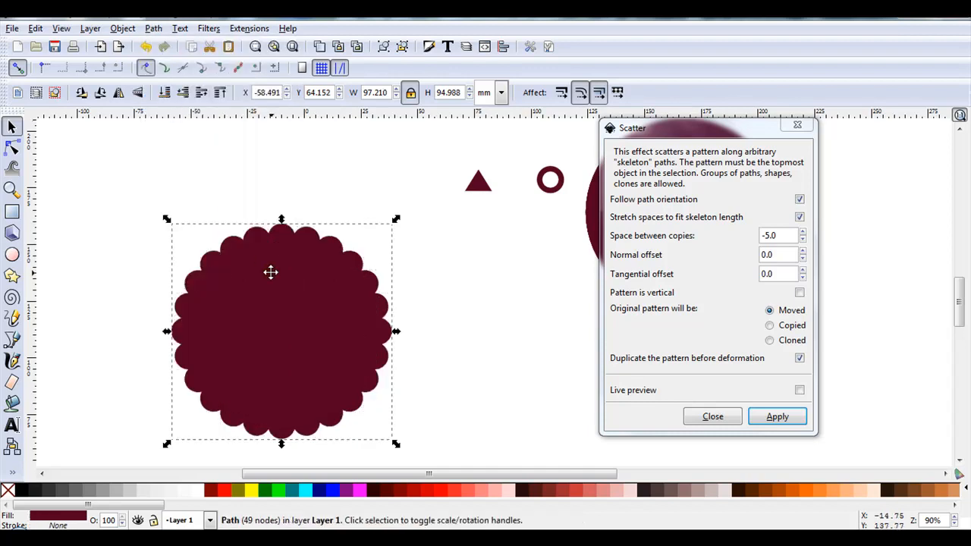
drag(281, 331, 149, 250)
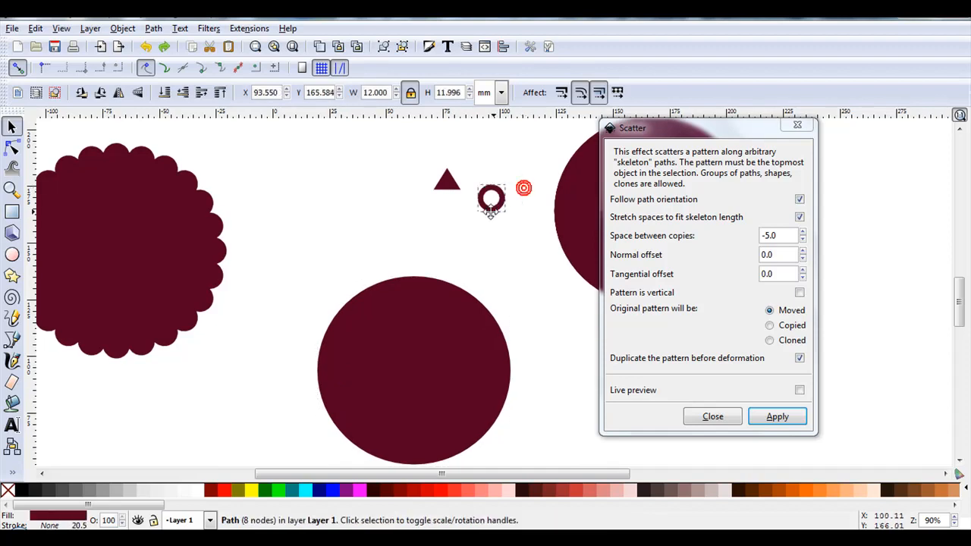
Step: Drag the small ring onto the lower circle's top edge and select both together
drag(491, 200, 402, 261)
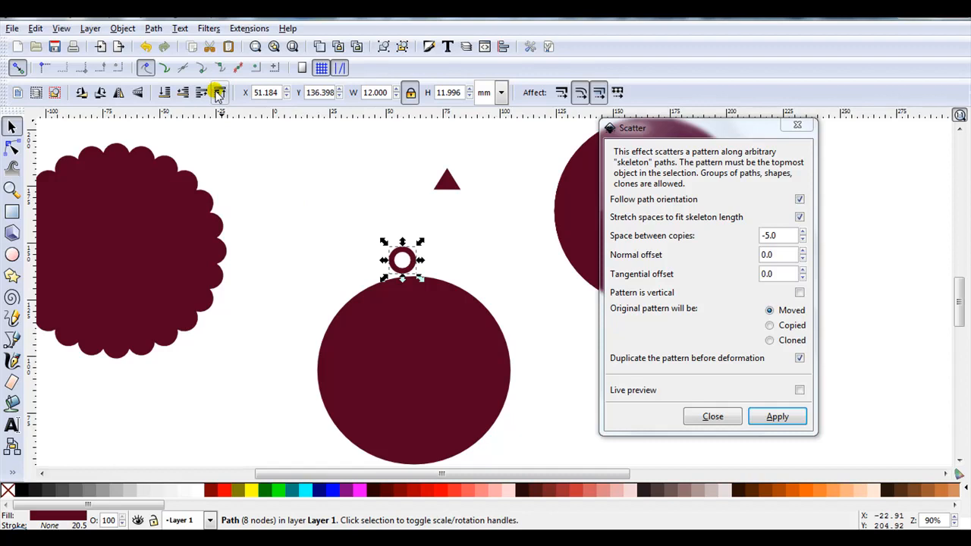
click(429, 319)
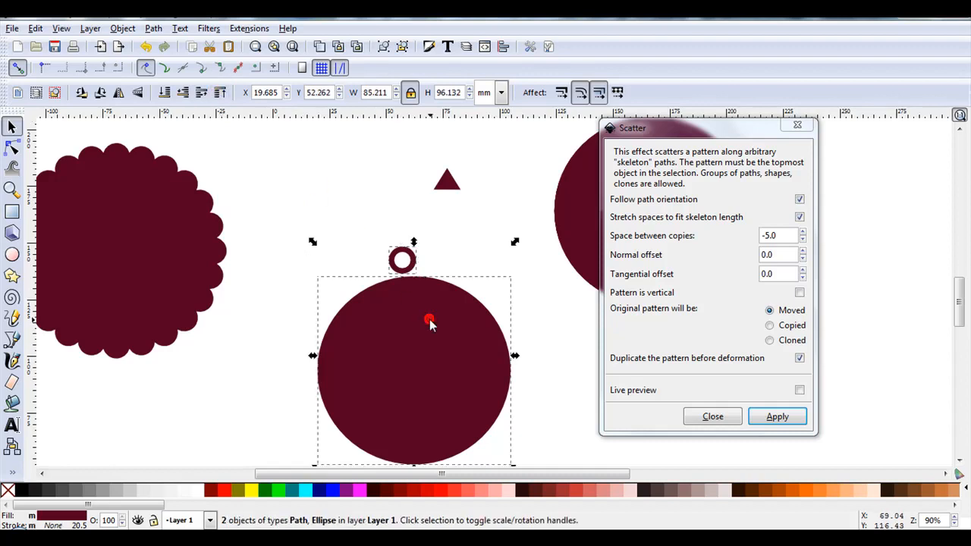
mouse_move(452, 258)
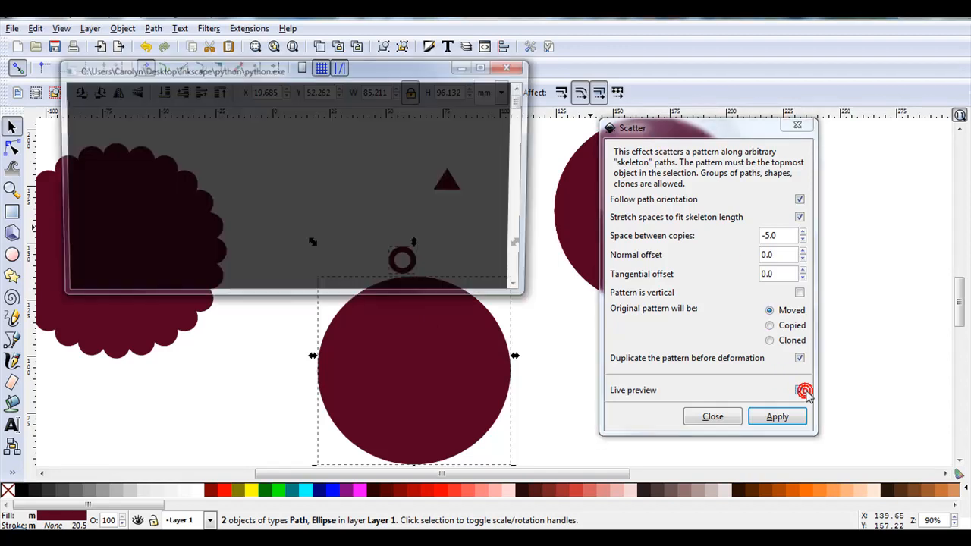
Step: Preview the ring scatter and set its Normal offset to 10 alongside the -5 spacing
click(799, 389)
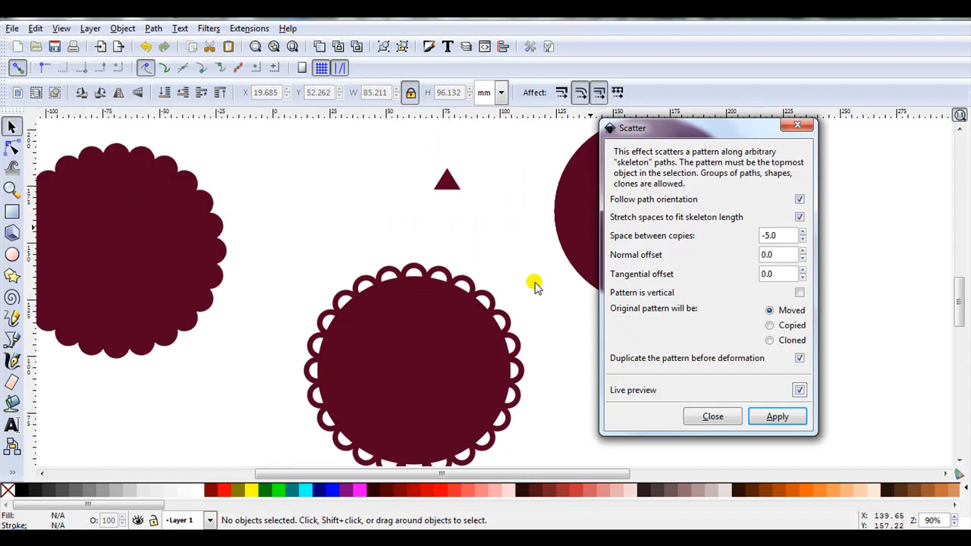
mouse_move(413, 317)
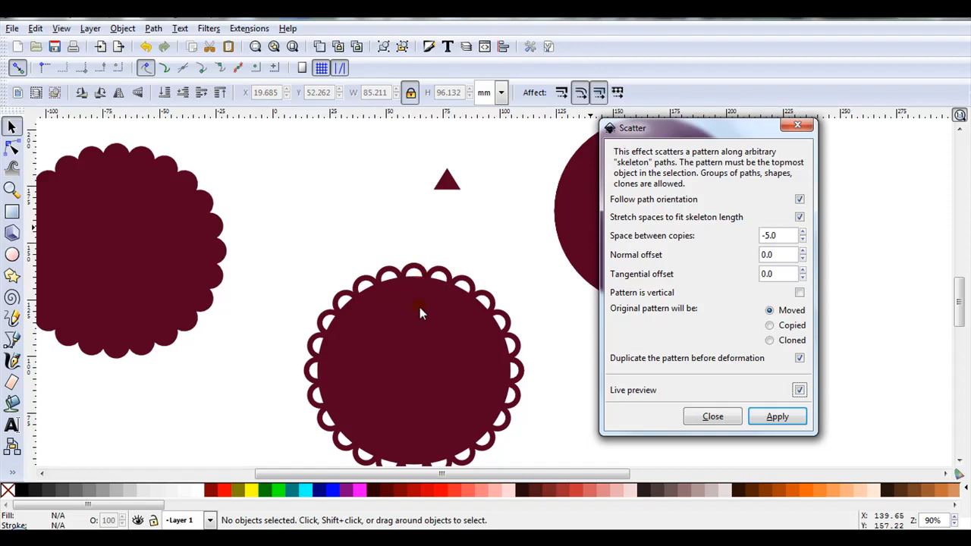
mouse_move(655, 264)
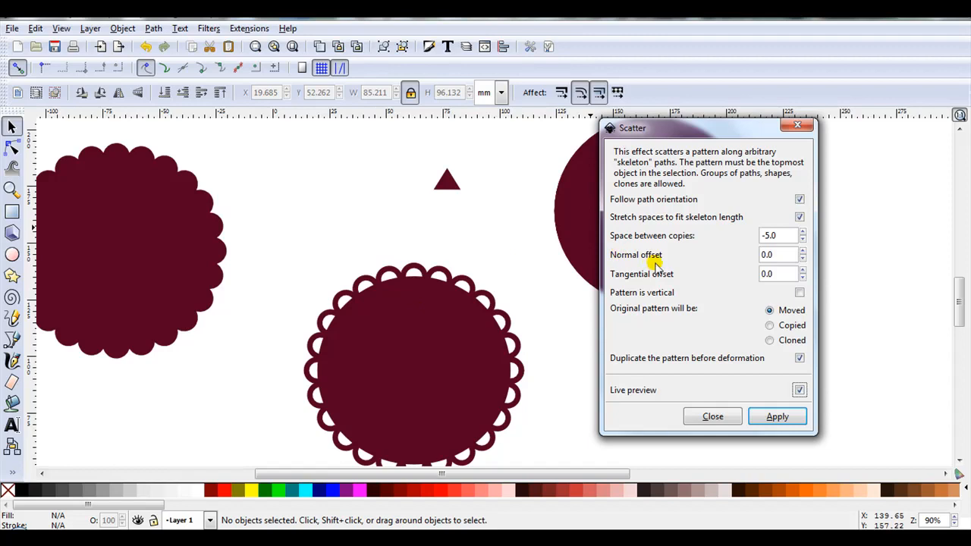
mouse_move(685, 258)
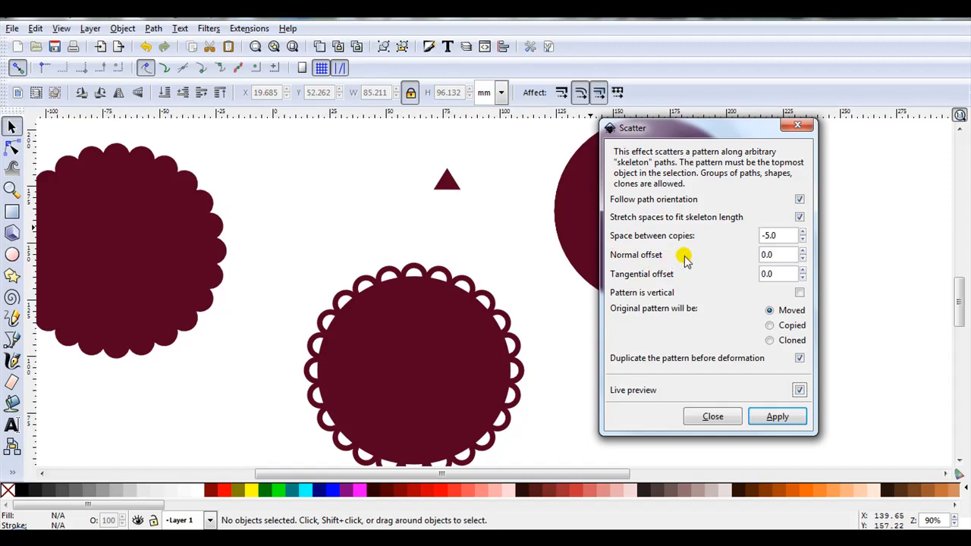
mouse_move(677, 255)
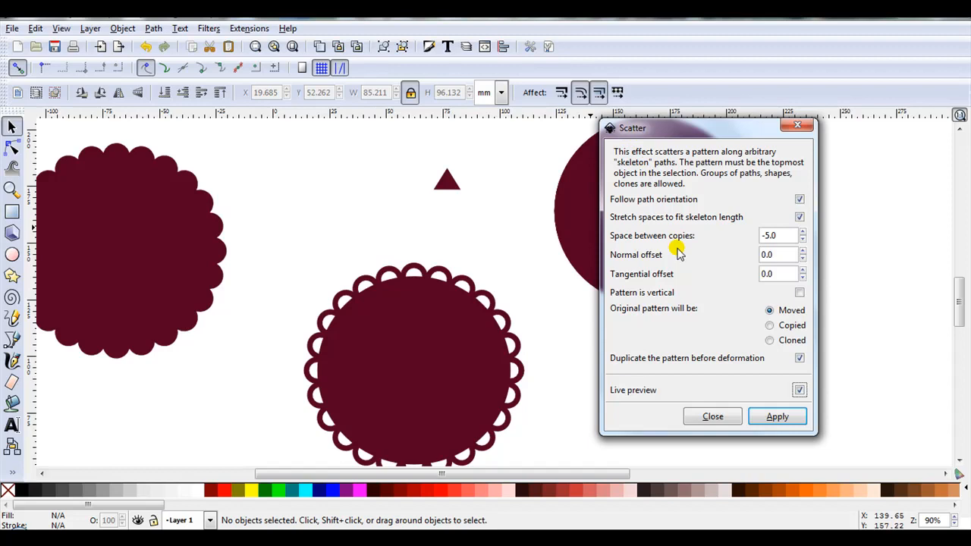
mouse_move(759, 258)
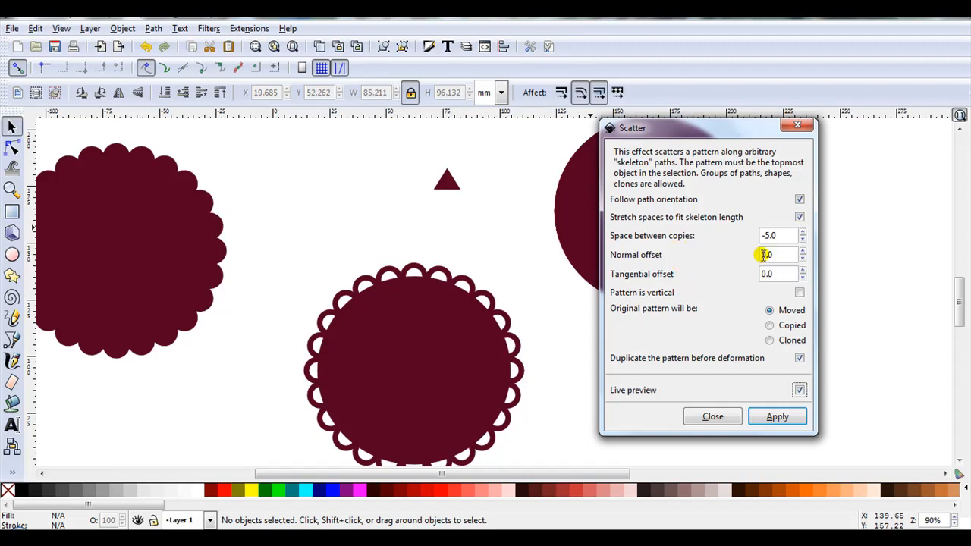
mouse_move(731, 270)
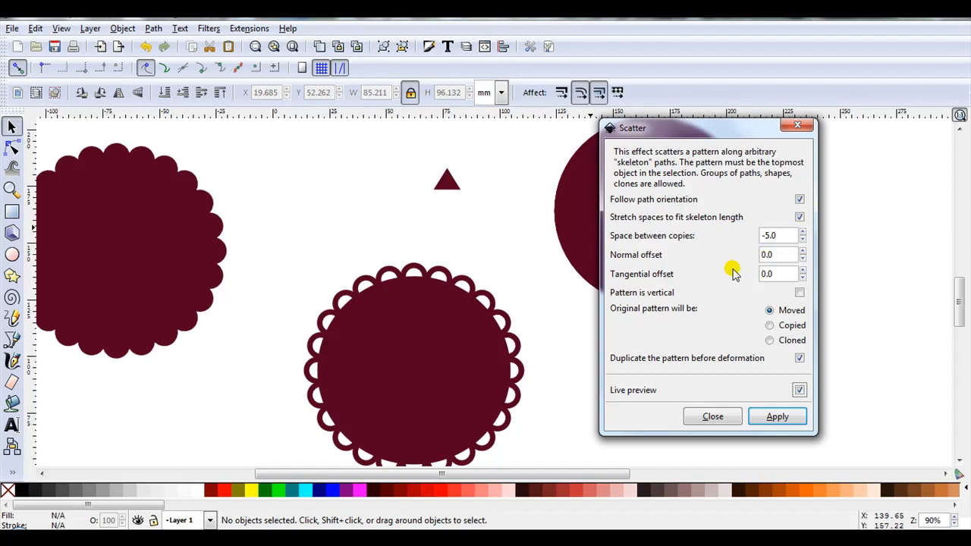
mouse_move(752, 258)
text(10)
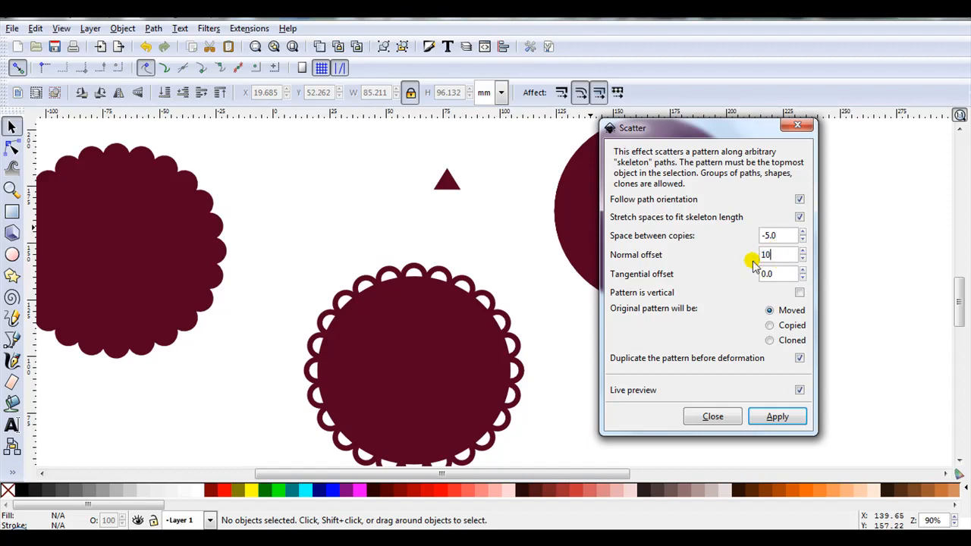
mouse_move(750, 270)
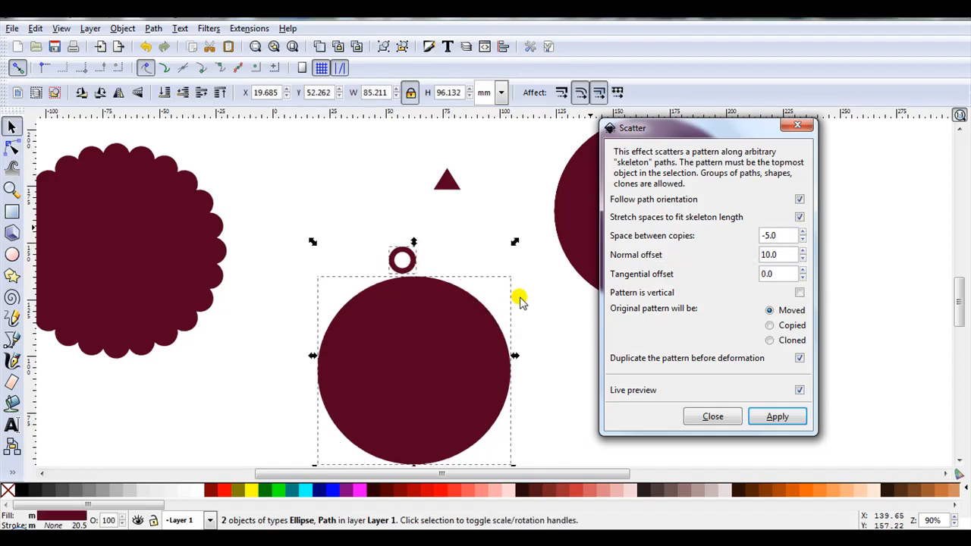
mouse_move(528, 294)
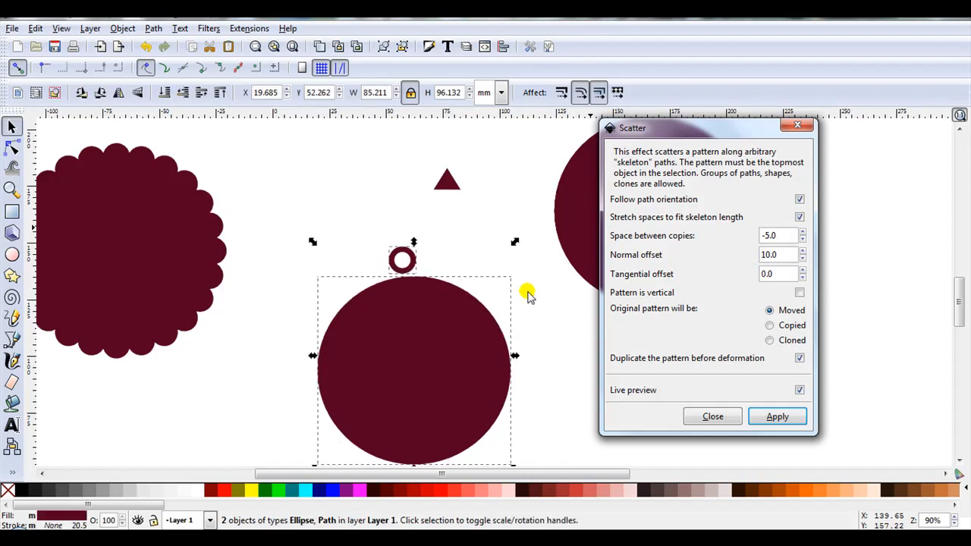
mouse_move(463, 337)
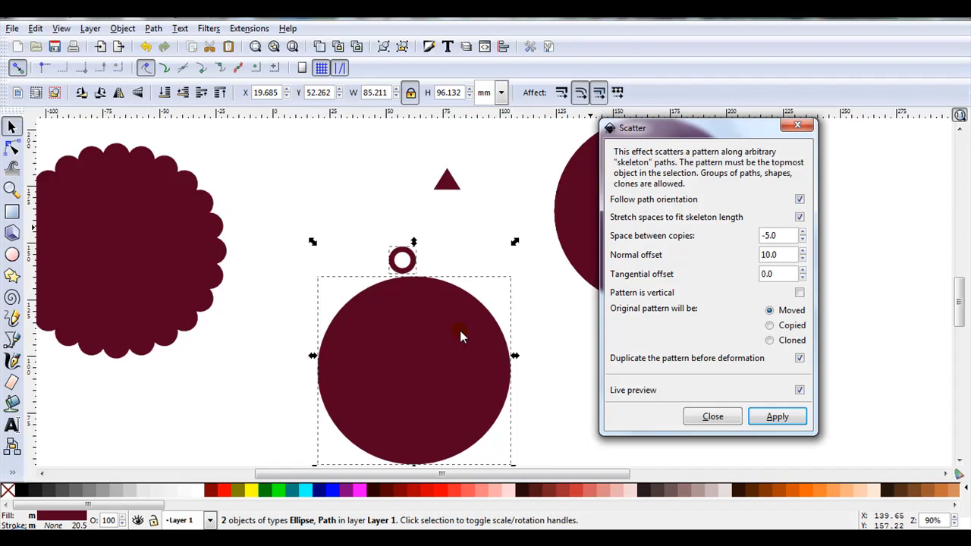
click(777, 255)
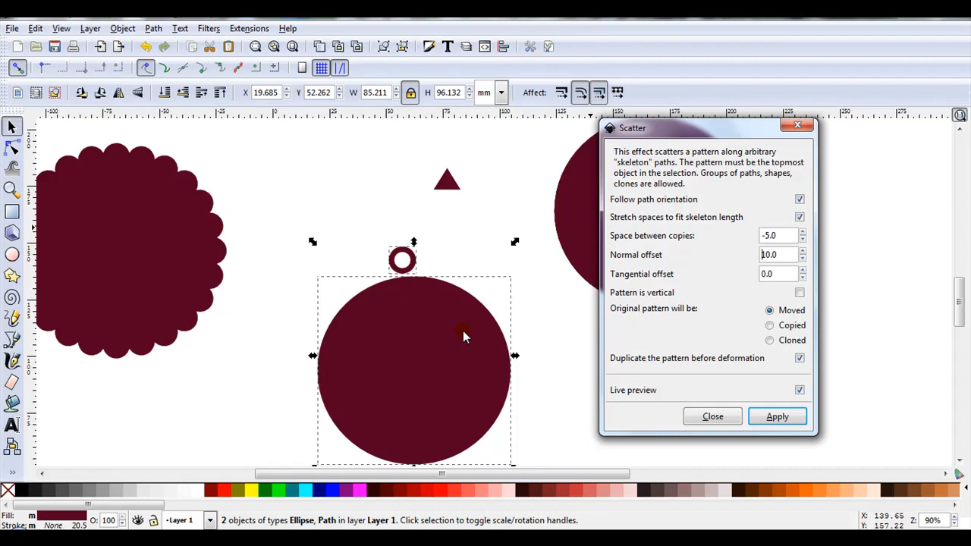
mouse_move(635, 380)
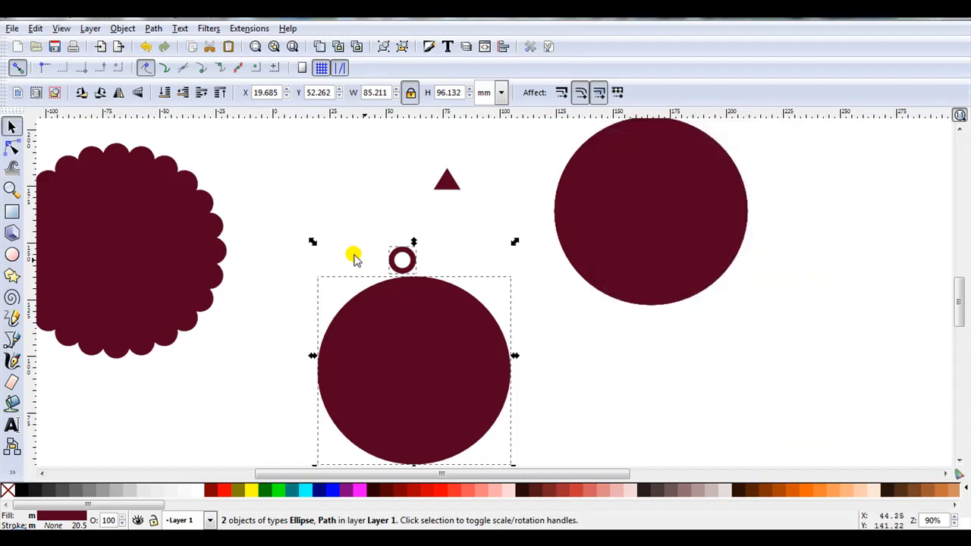
Step: Reopen Scatter, enable live preview and reduce the Normal offset to 5
click(248, 27)
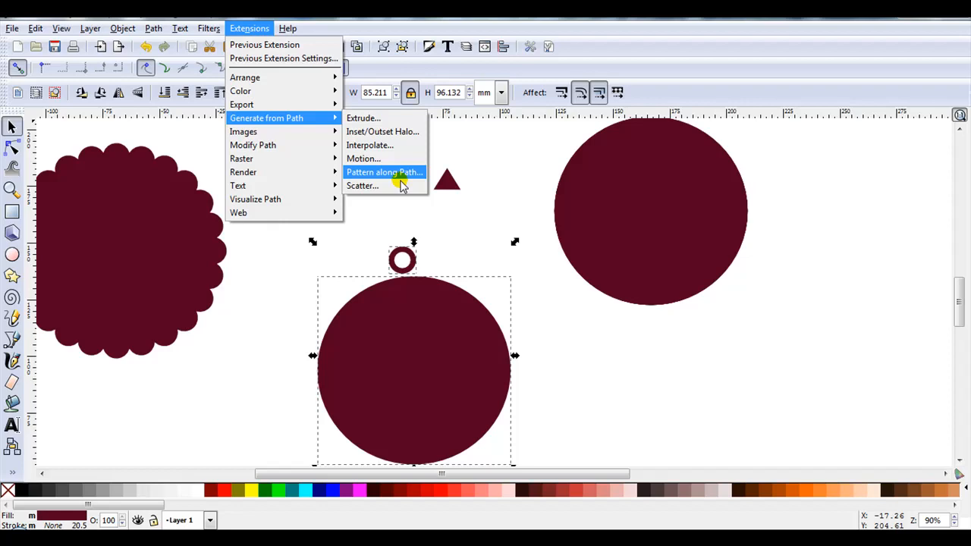
click(361, 185)
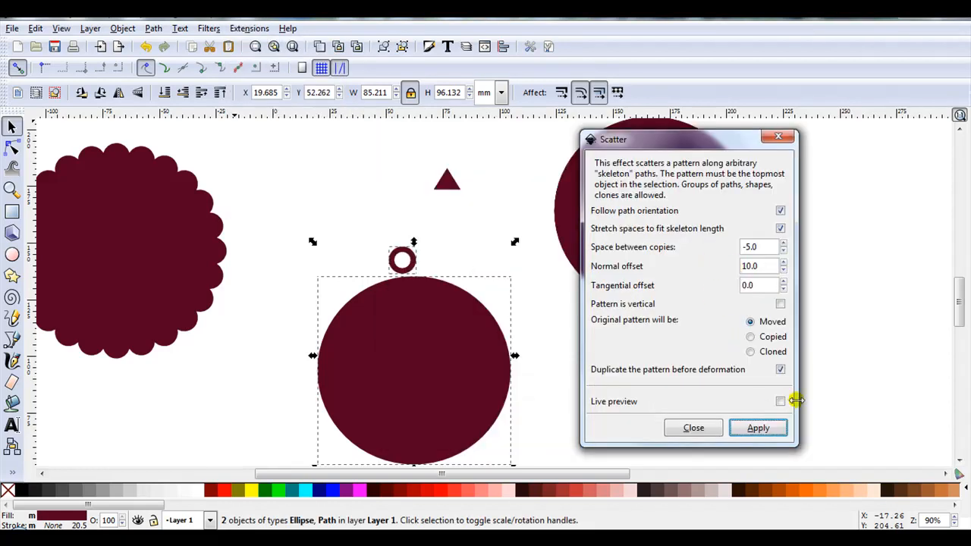
click(780, 401)
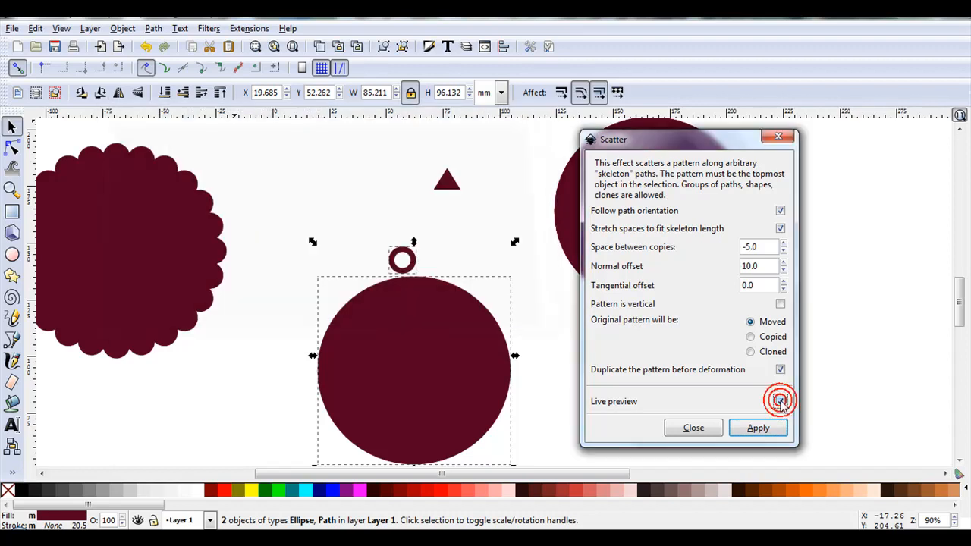
click(780, 401)
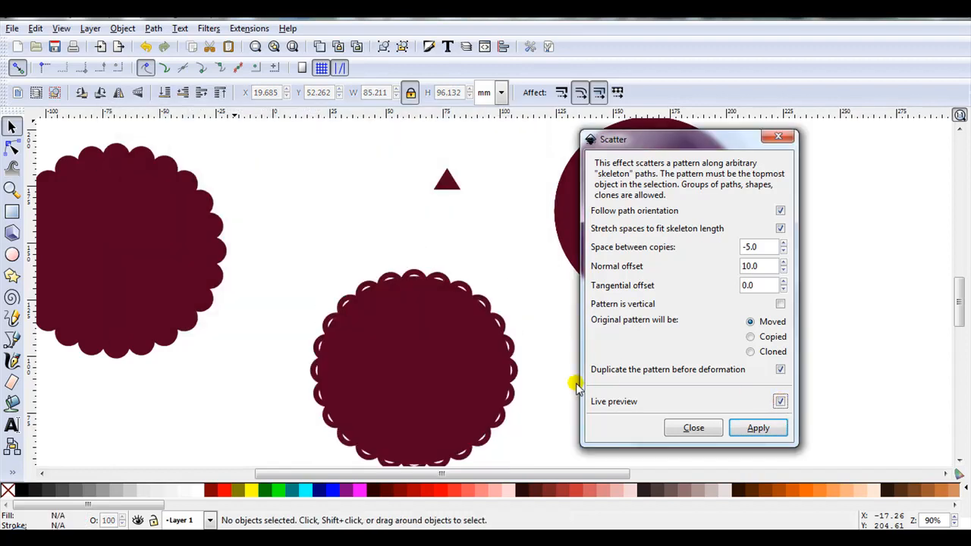
mouse_move(416, 275)
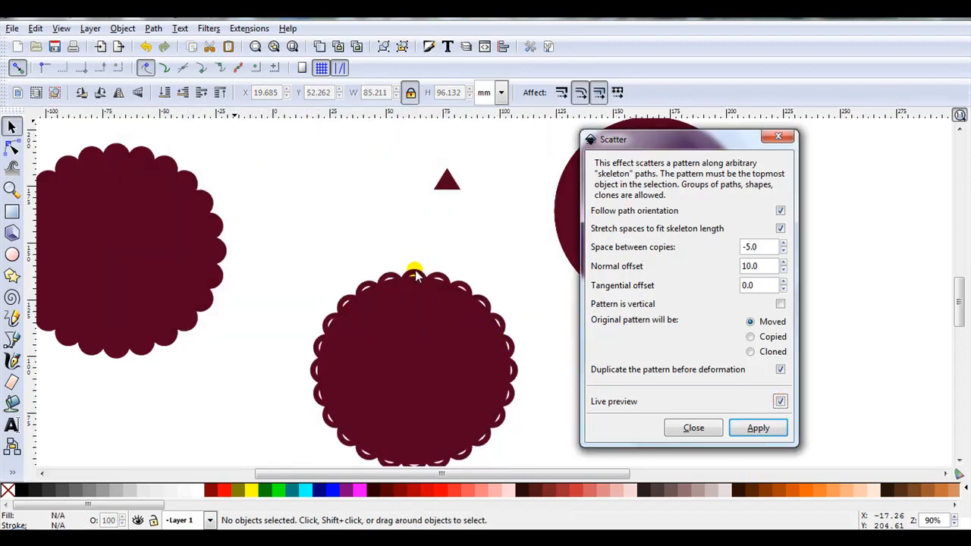
mouse_move(413, 337)
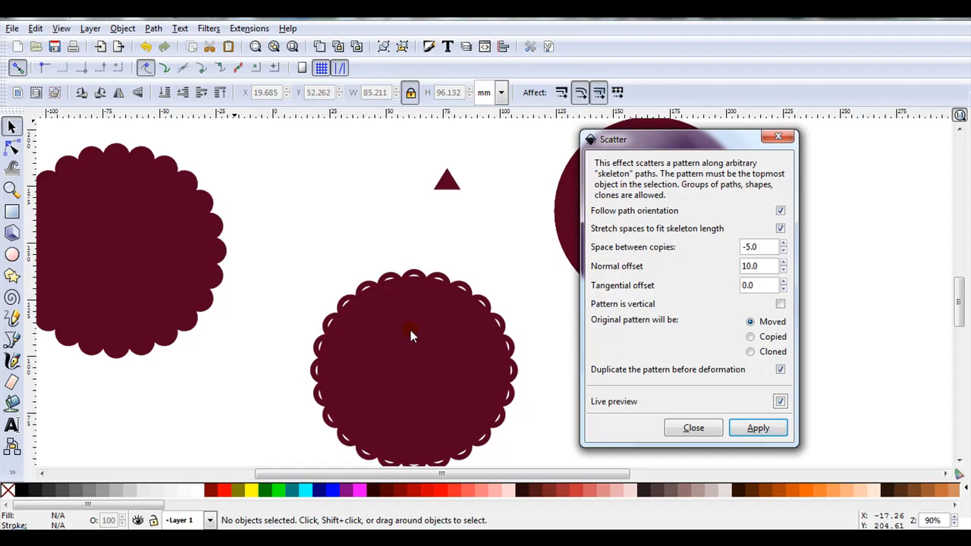
mouse_move(671, 281)
text(5)
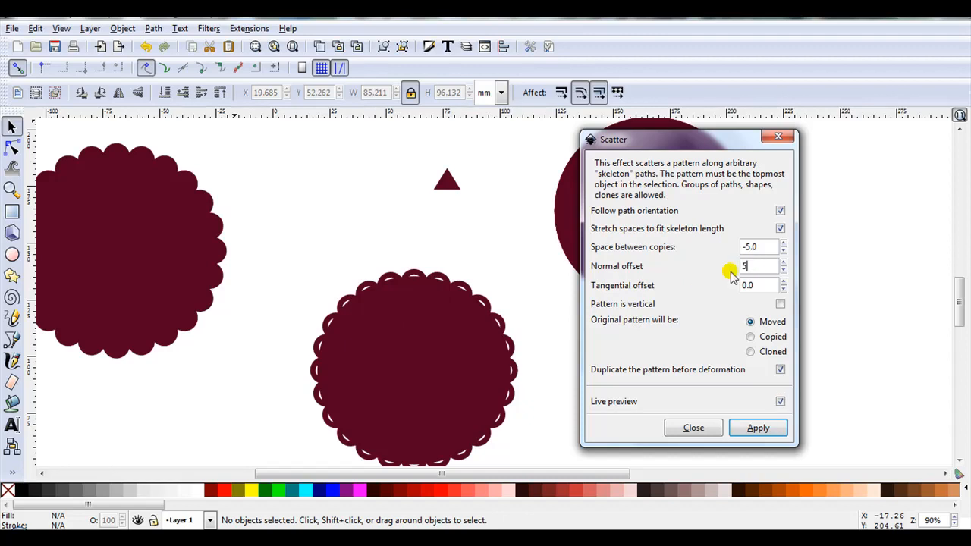
click(759, 428)
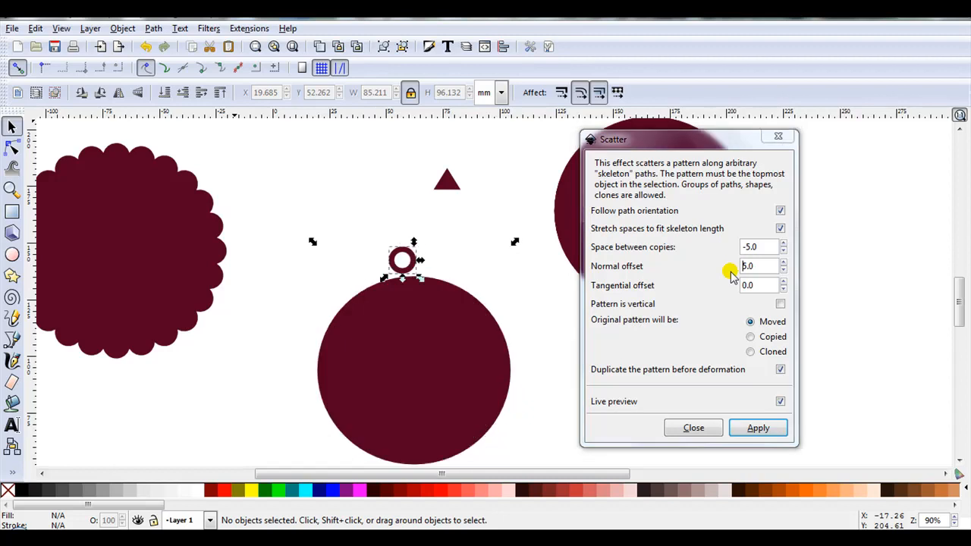
click(759, 428)
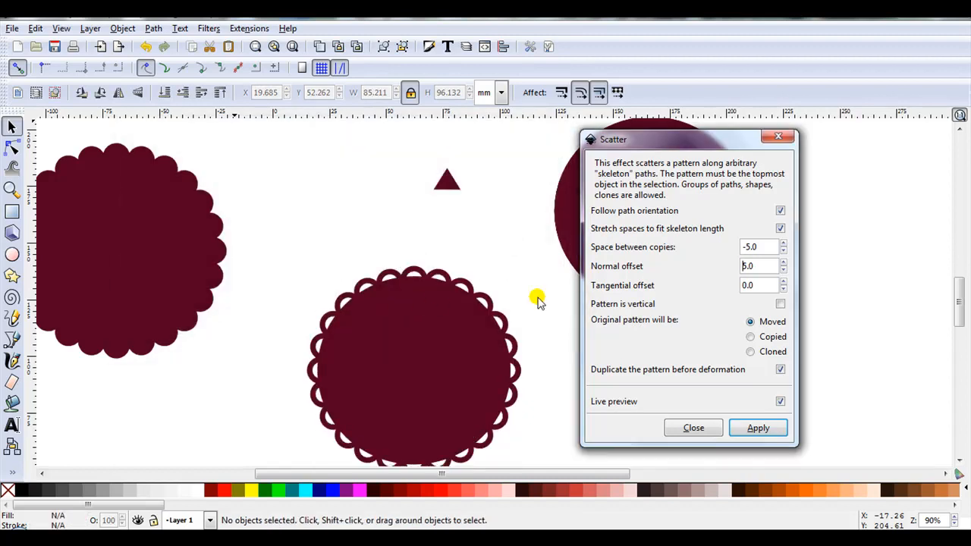
Step: Apply the ring scatter and union the pieces into one ringed scalloped badge path
click(781, 400)
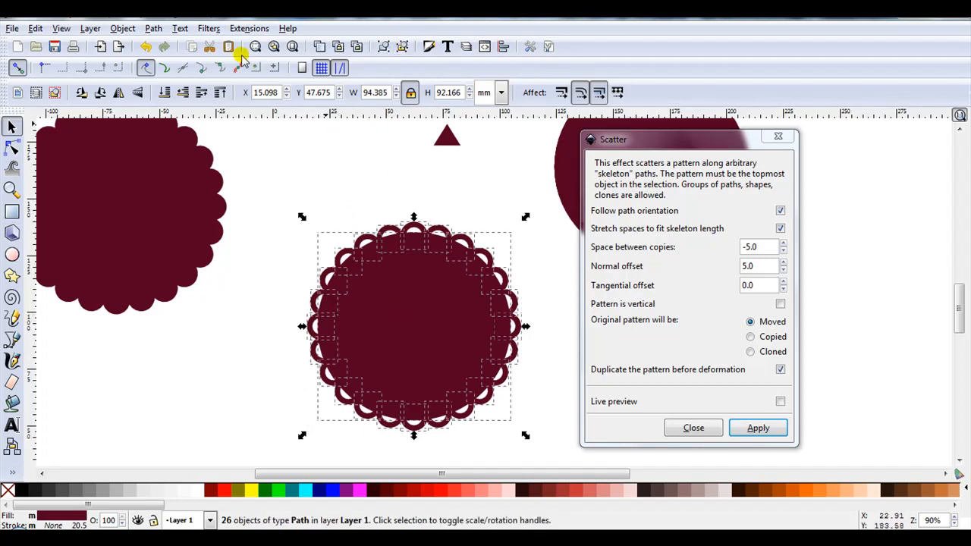
click(152, 28)
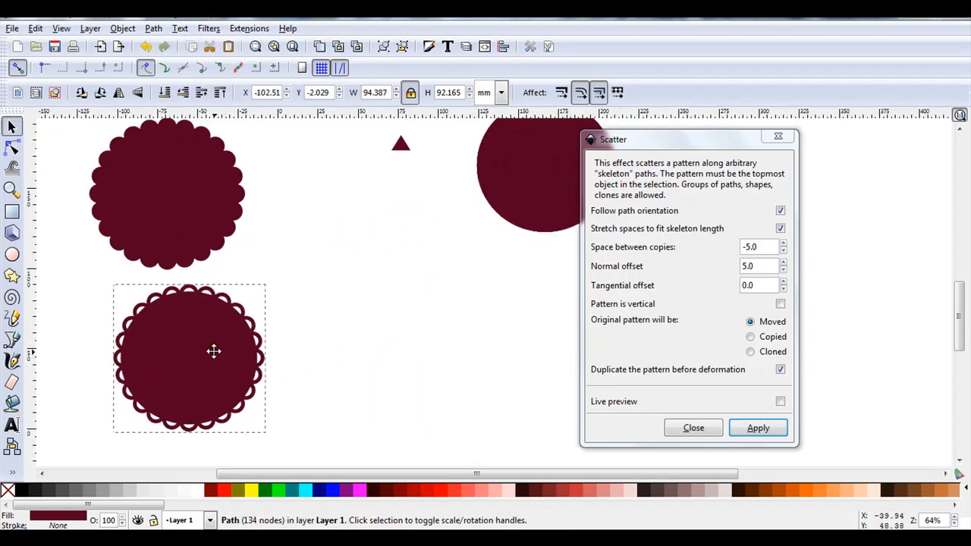
Step: Select the small triangle and move it just above the remaining plain circle
click(528, 173)
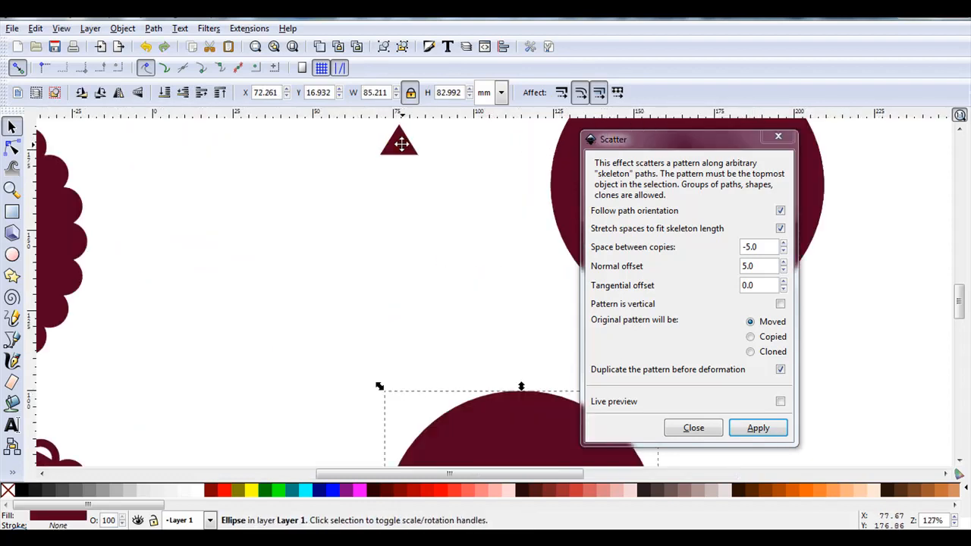
mouse_move(395, 142)
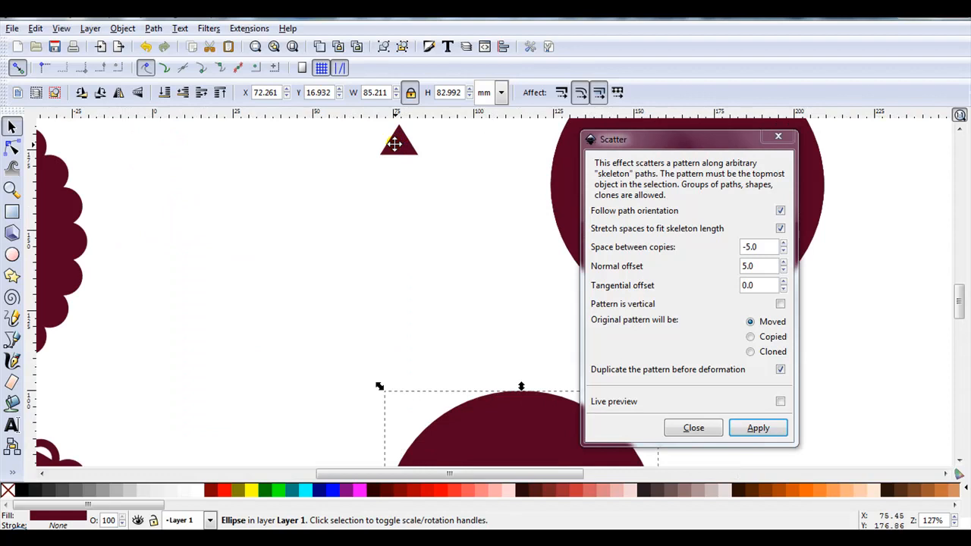
click(398, 145)
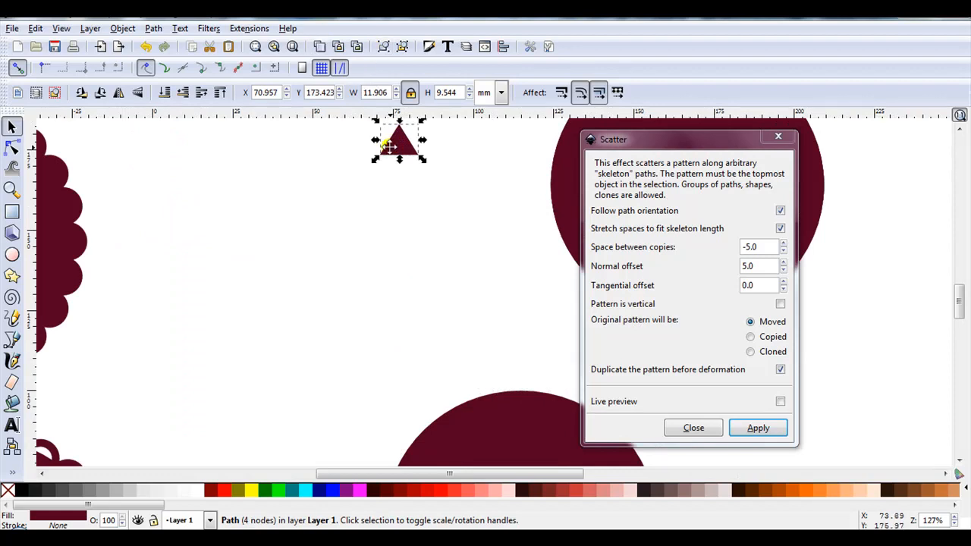
drag(398, 144, 455, 341)
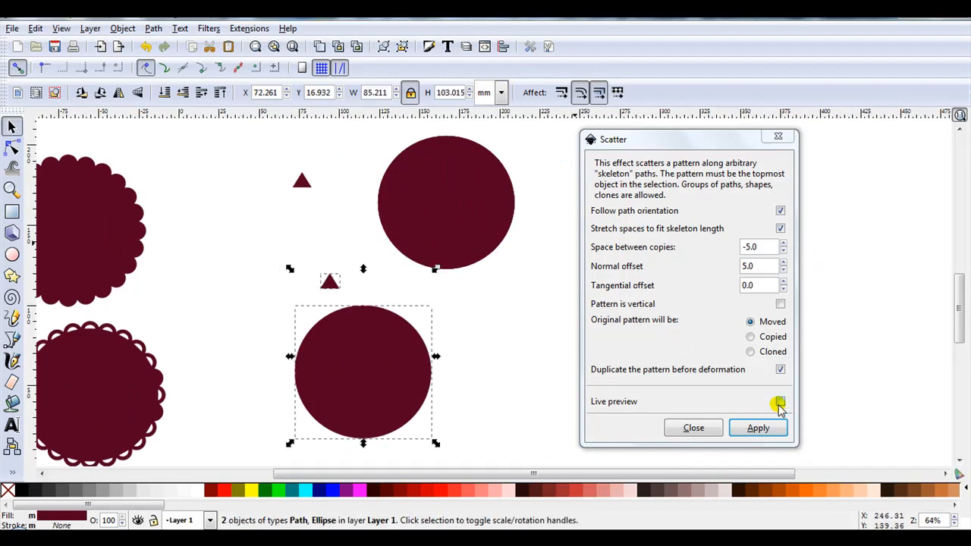
Step: Scatter the triangles around the circle copy with a -10 normal offset and apply the starburst
click(780, 400)
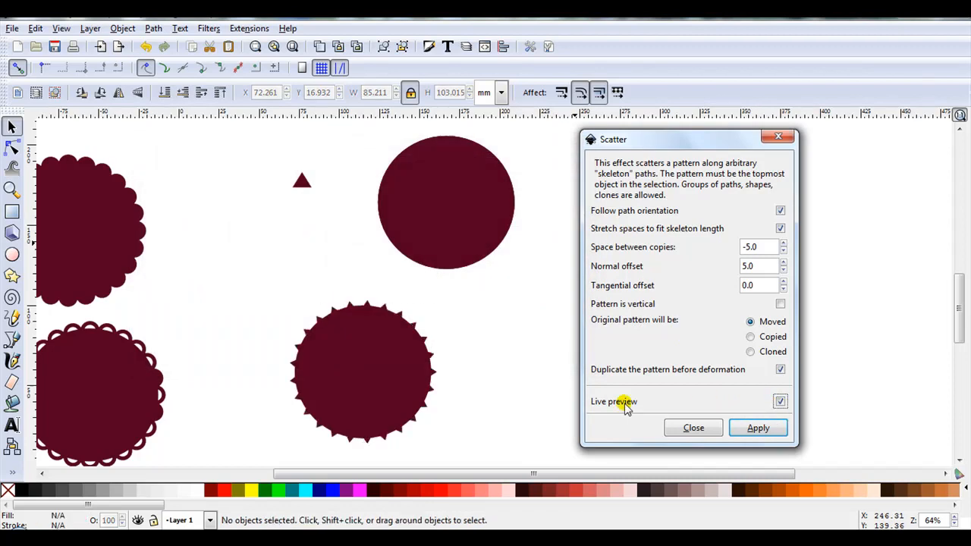
mouse_move(351, 318)
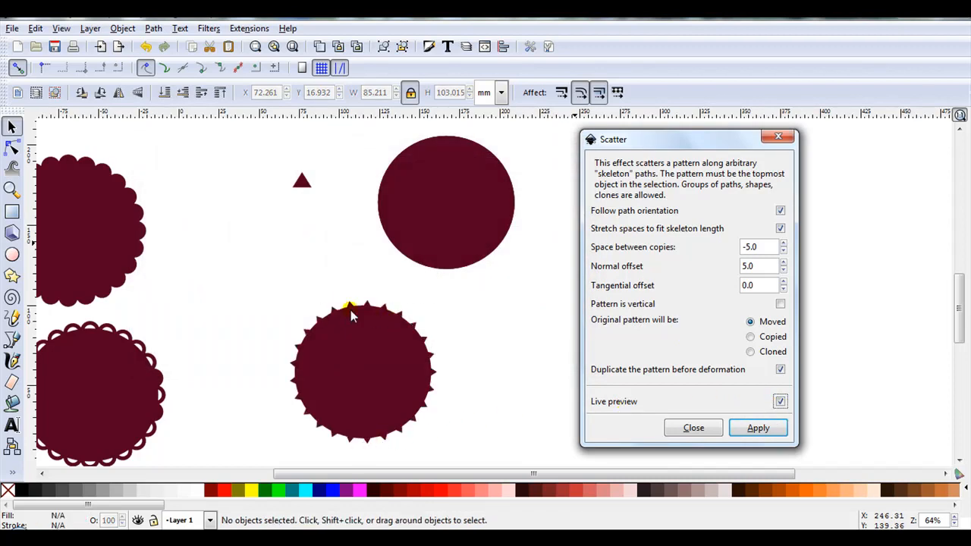
mouse_move(318, 343)
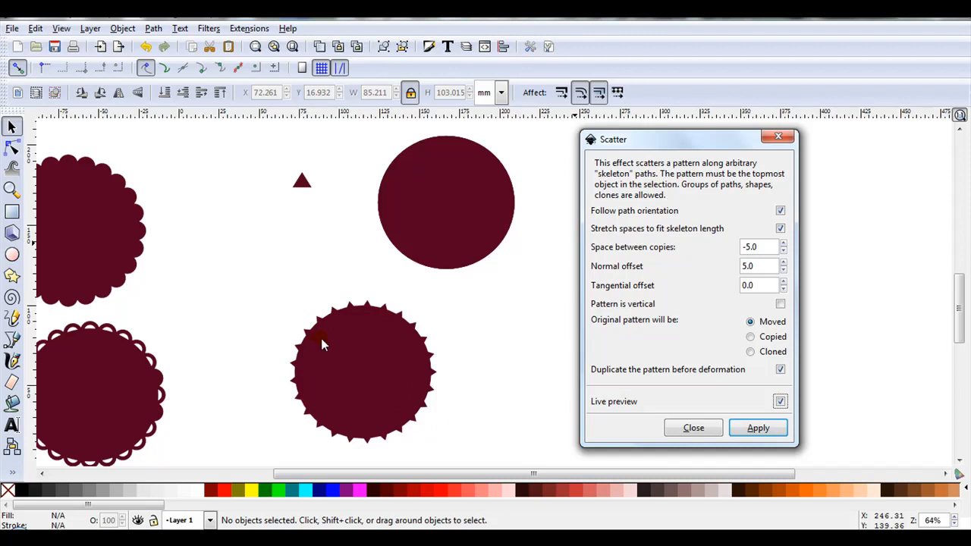
mouse_move(444, 347)
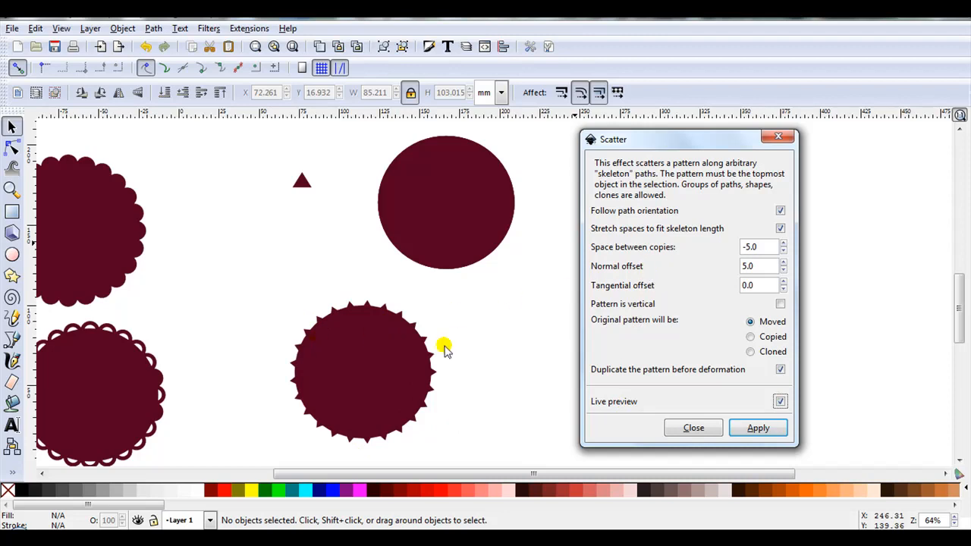
mouse_move(371, 322)
text(-1)
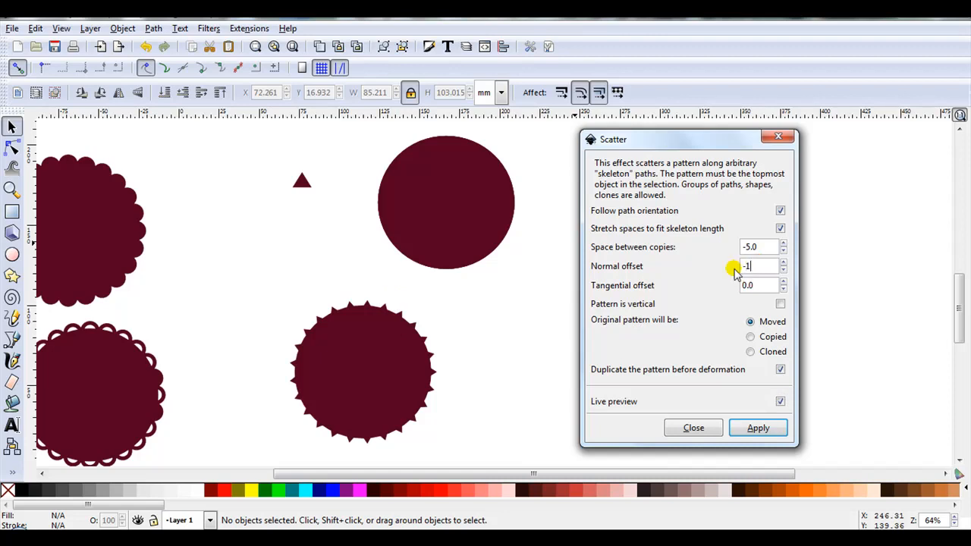
text(0.0)
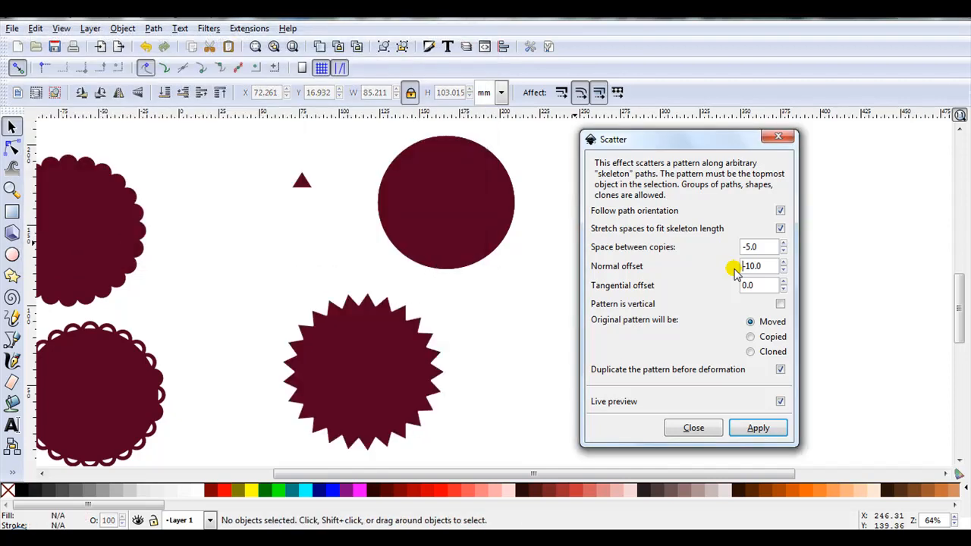
mouse_move(453, 356)
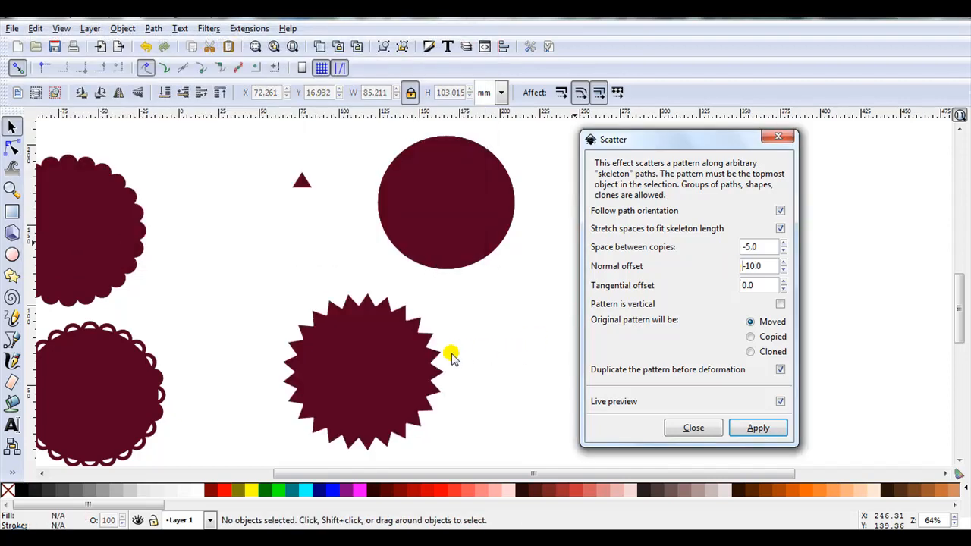
mouse_move(376, 349)
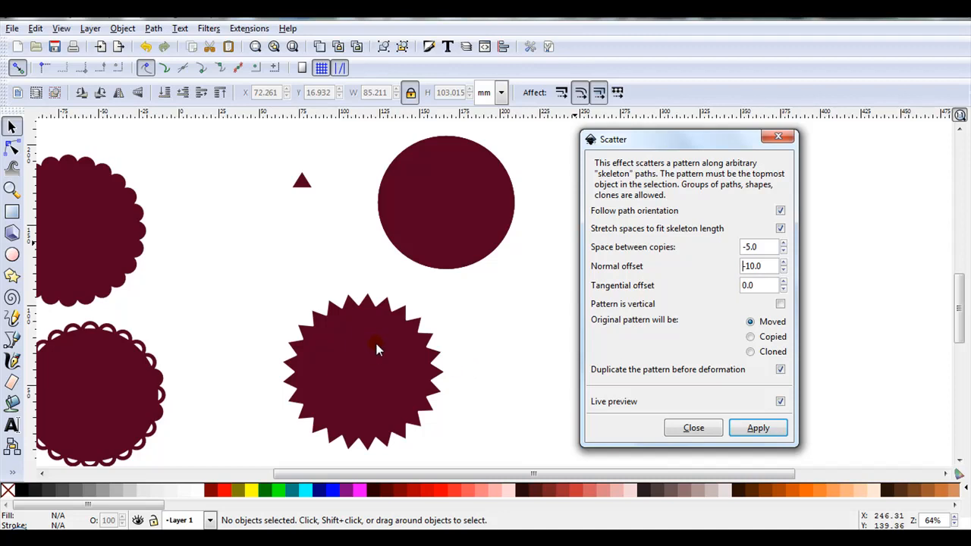
mouse_move(380, 291)
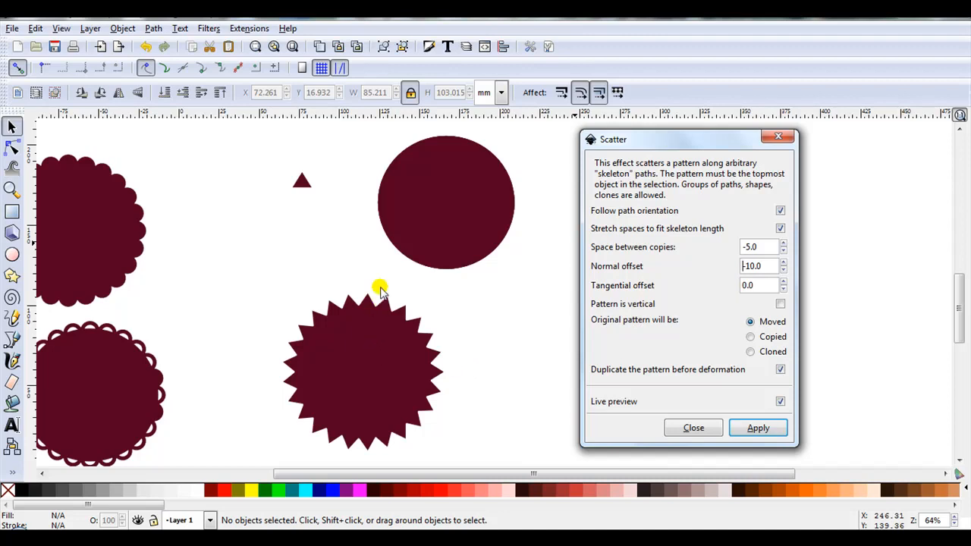
mouse_move(311, 322)
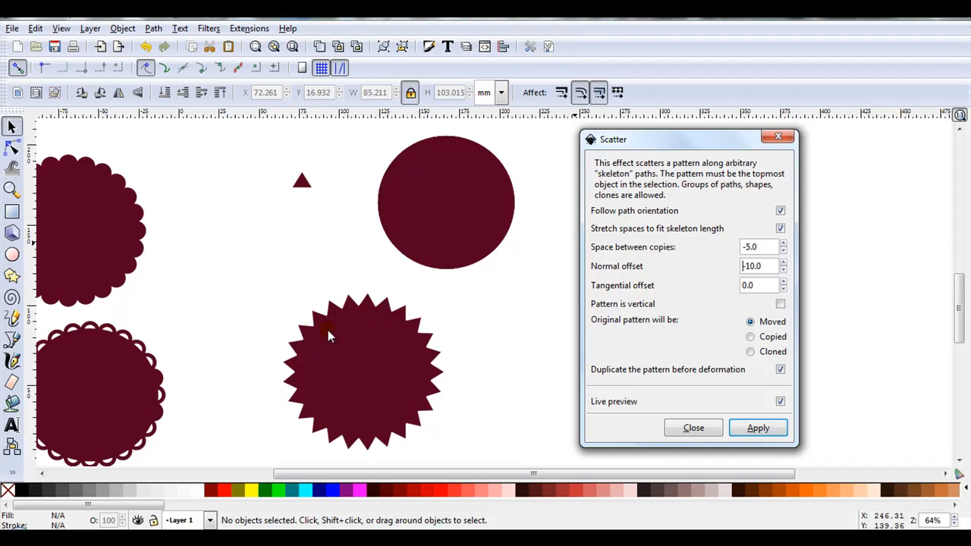
click(758, 428)
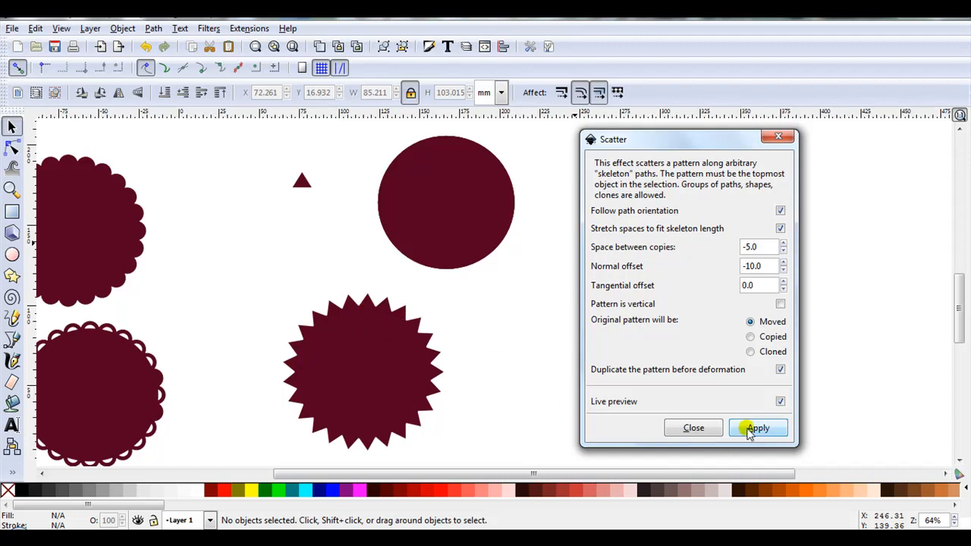
click(759, 428)
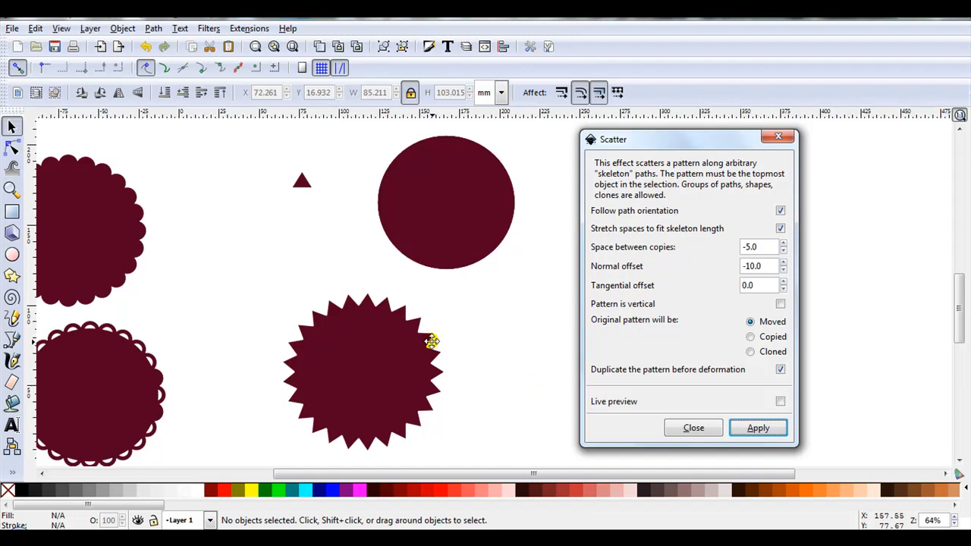
Step: Select all 27 paths of the finished starburst badge together
click(363, 371)
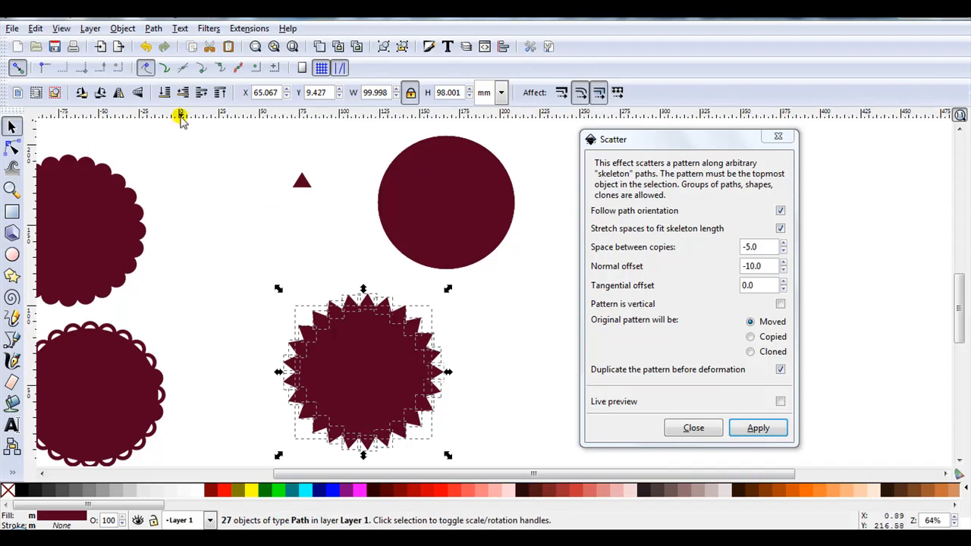
click(153, 27)
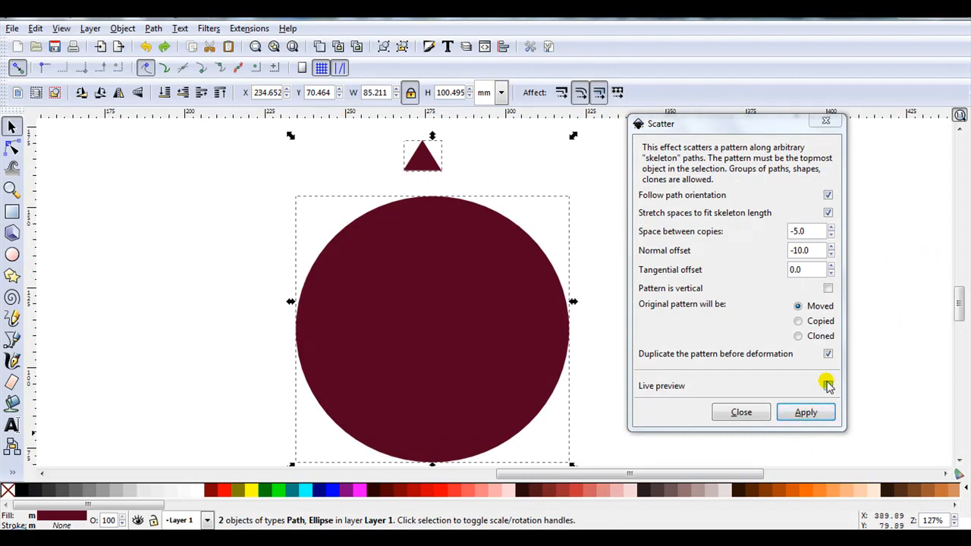
Step: Scatter vertical triangles around the second circle with 0 normal offset and apply the sawtooth badge
click(829, 385)
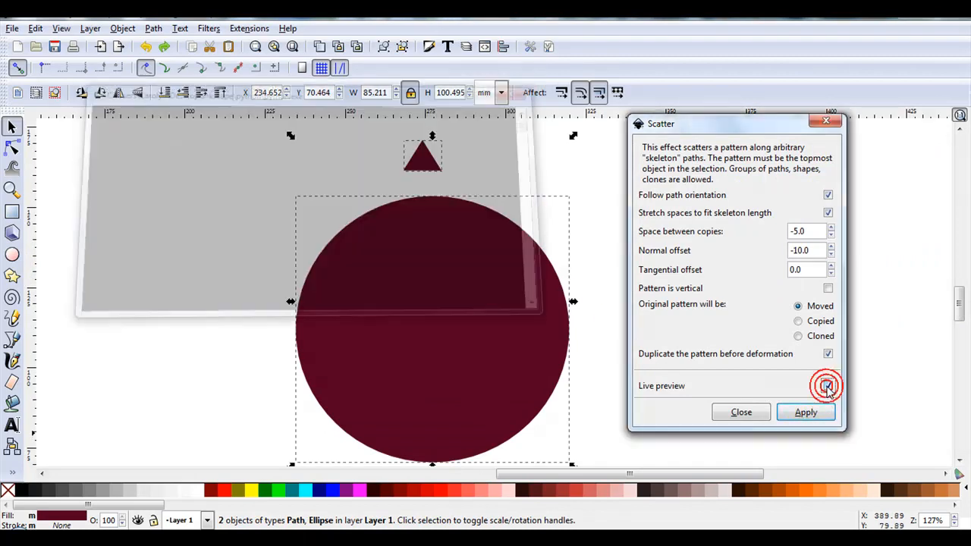
click(828, 386)
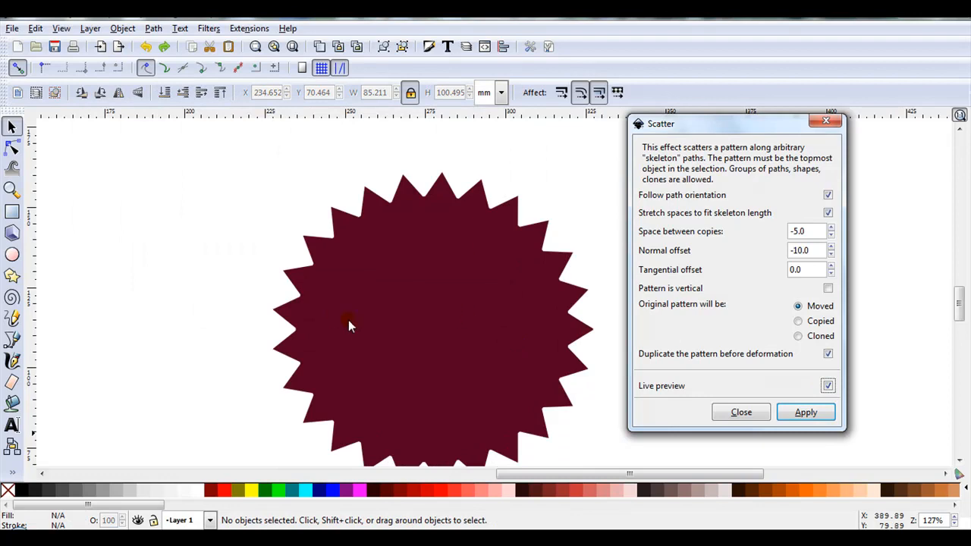
mouse_move(476, 337)
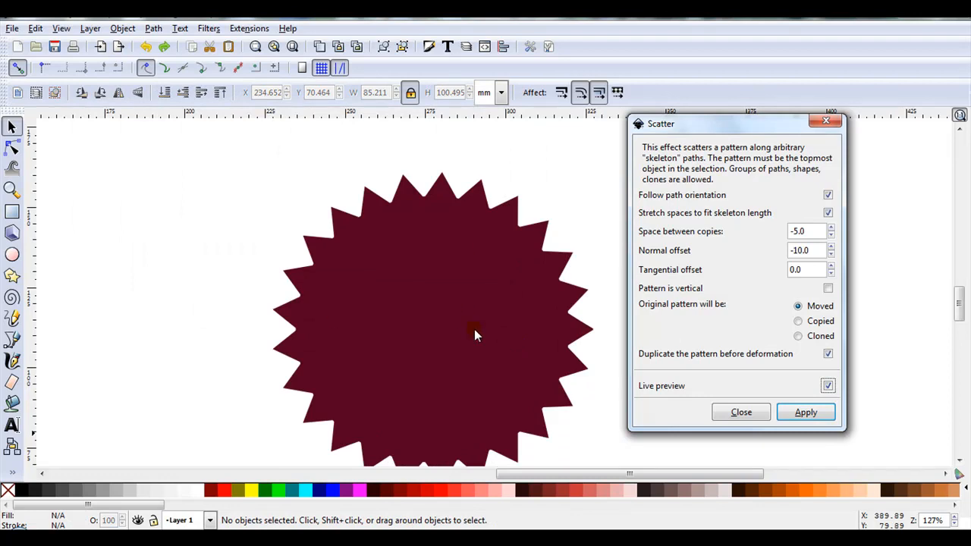
mouse_move(291, 317)
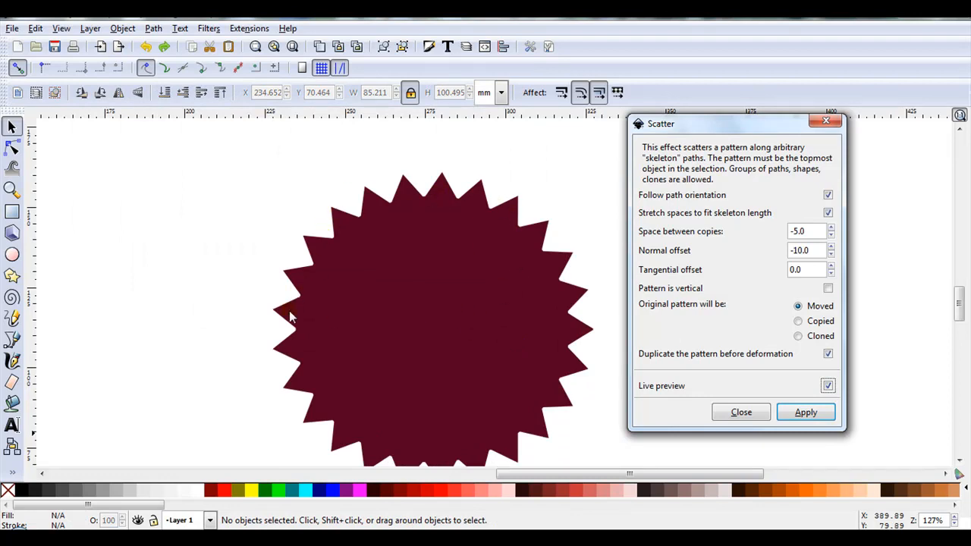
mouse_move(701, 309)
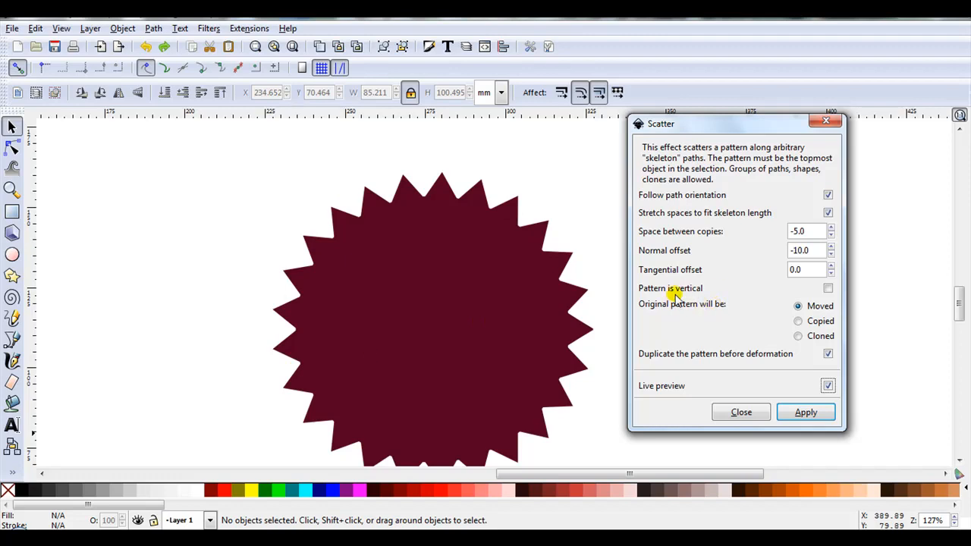
mouse_move(826, 286)
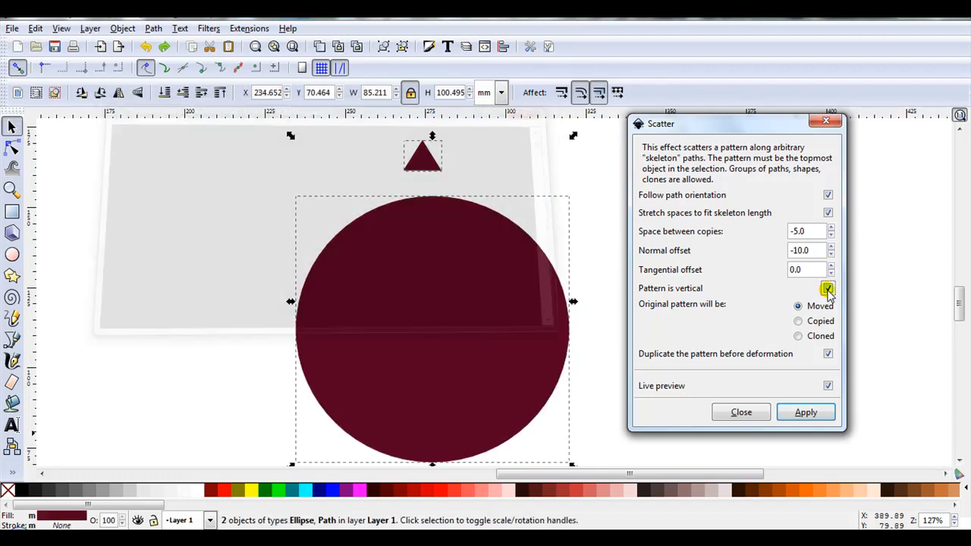
click(806, 412)
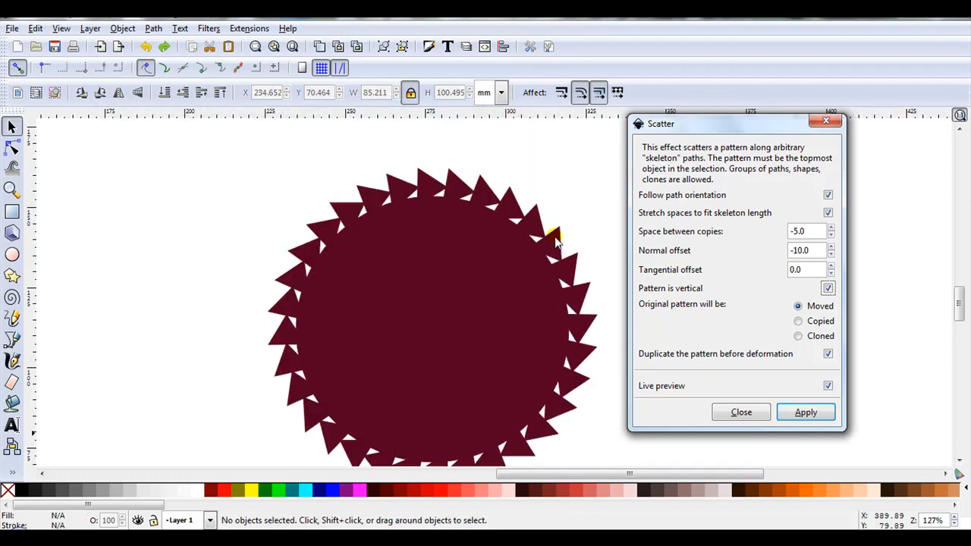
mouse_move(456, 211)
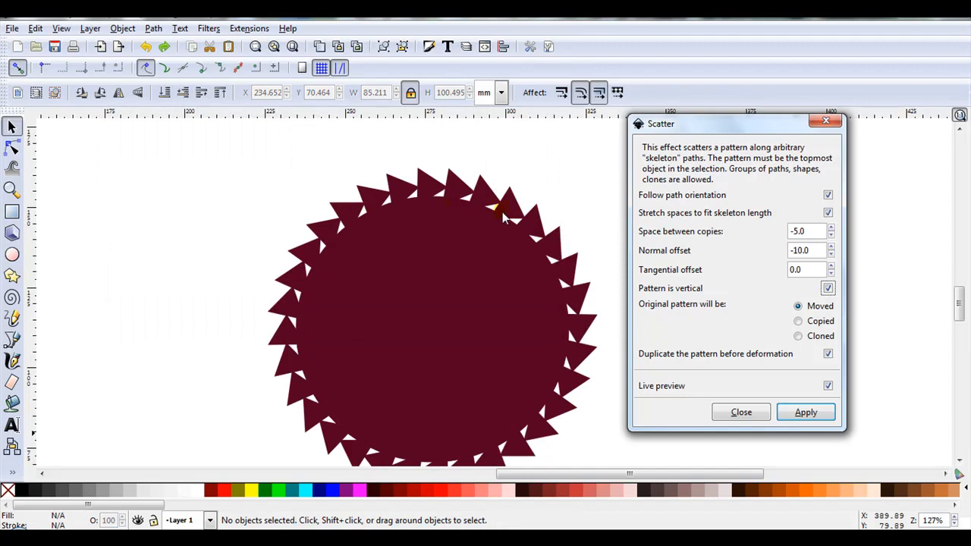
mouse_move(683, 261)
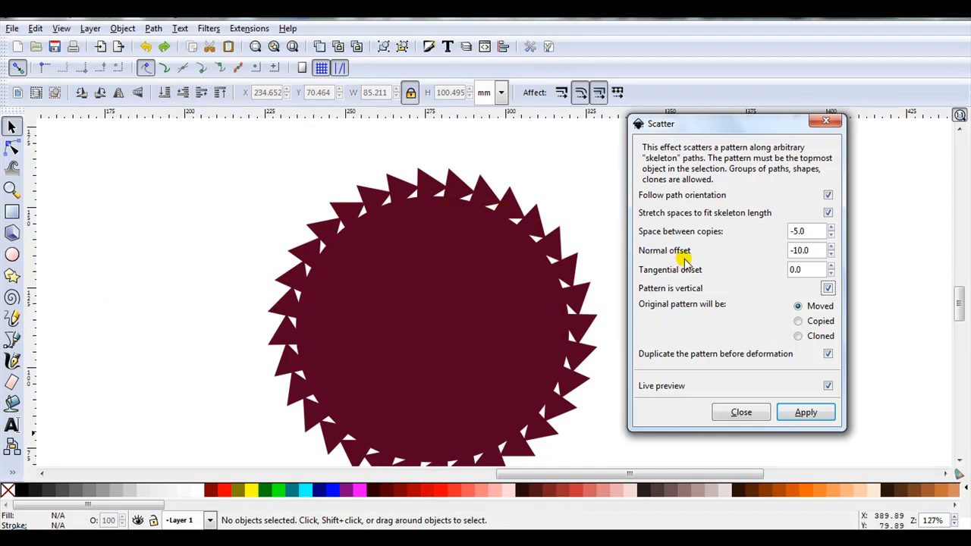
mouse_move(532, 285)
text(0)
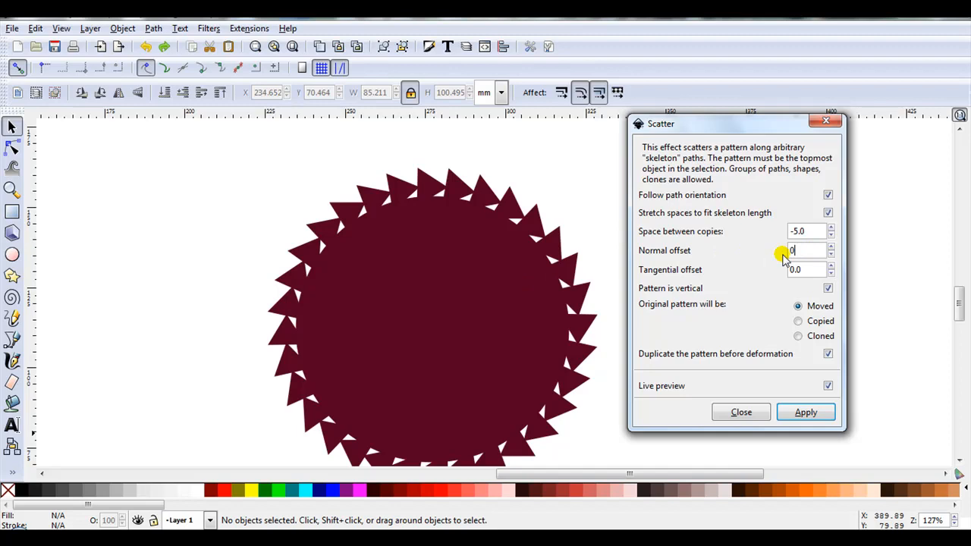
click(806, 413)
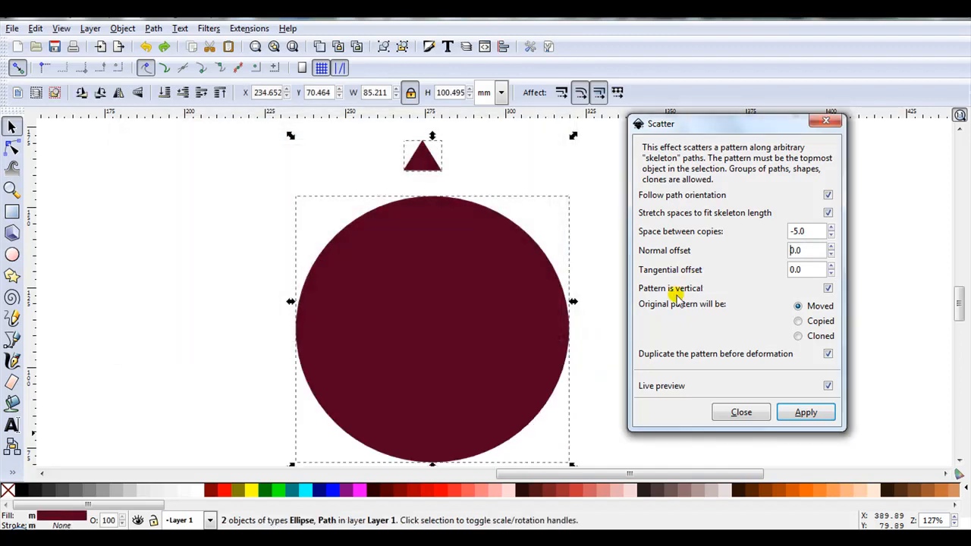
click(806, 413)
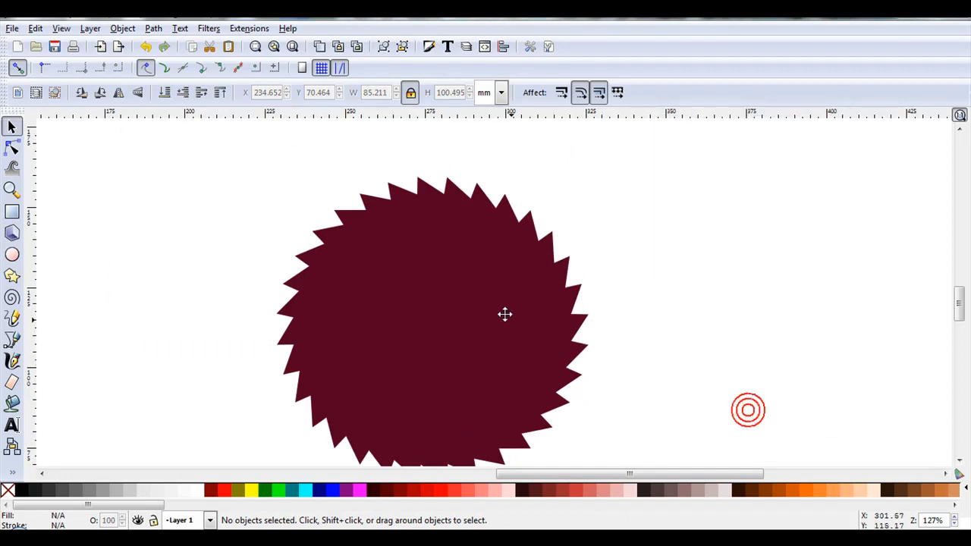
Step: Move the sawtooth badge so the four badges form a two-by-two grid
scroll(down, 3)
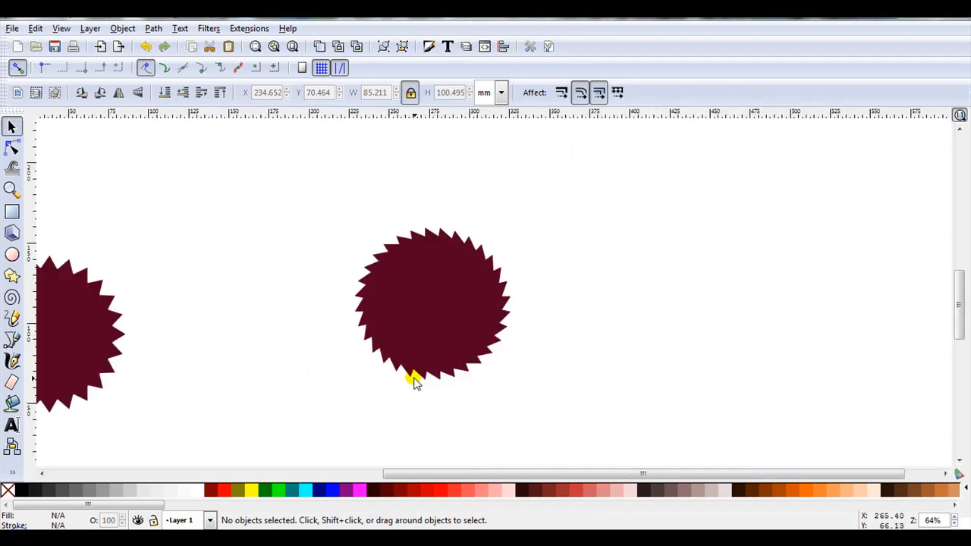
click(416, 379)
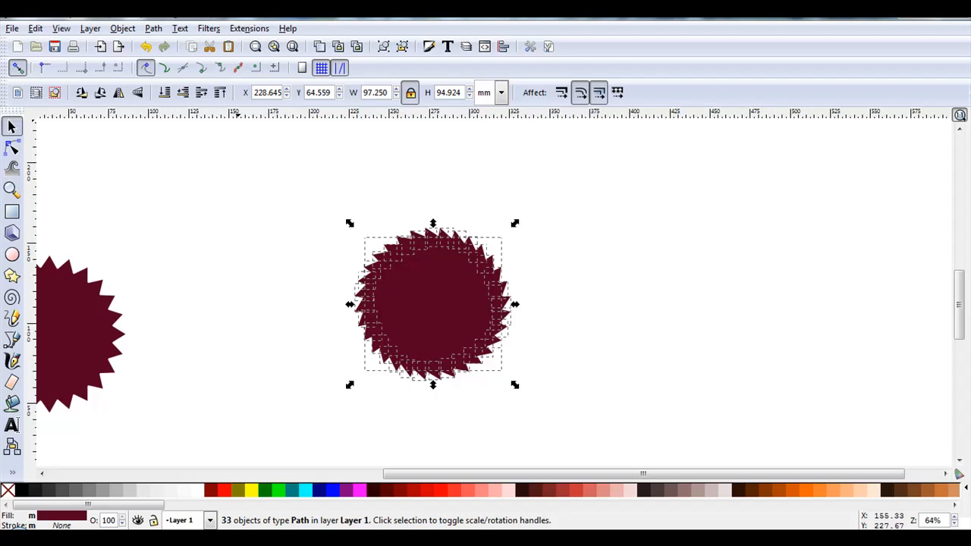
click(152, 28)
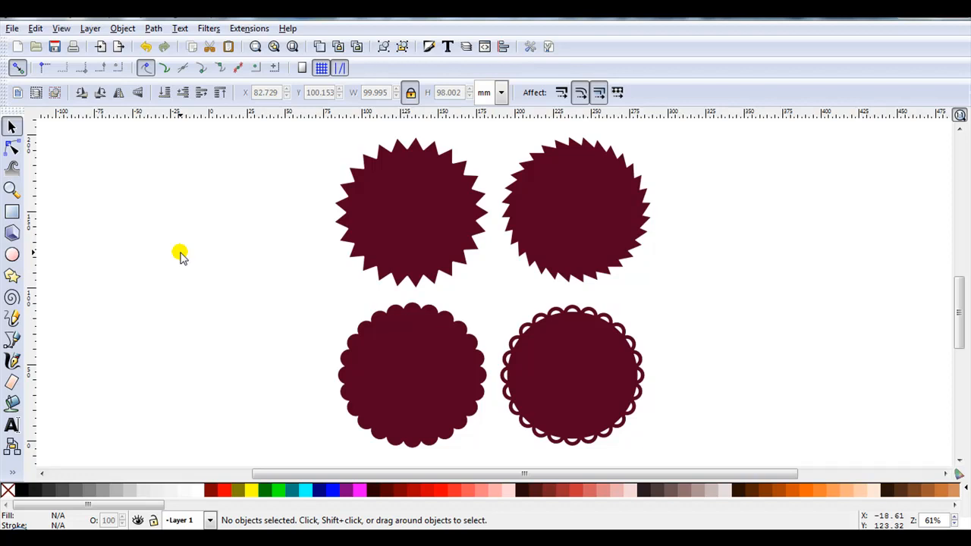
mouse_move(421, 228)
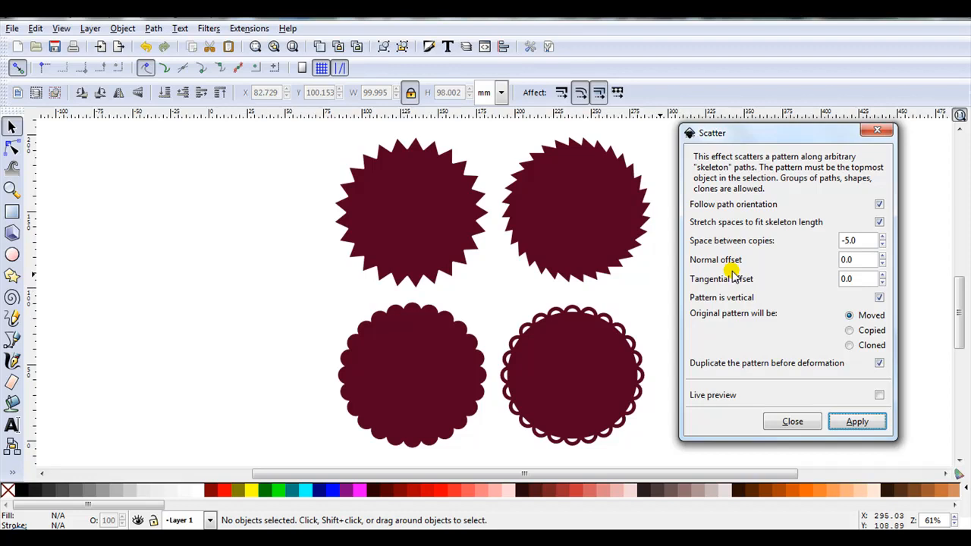
mouse_move(783, 261)
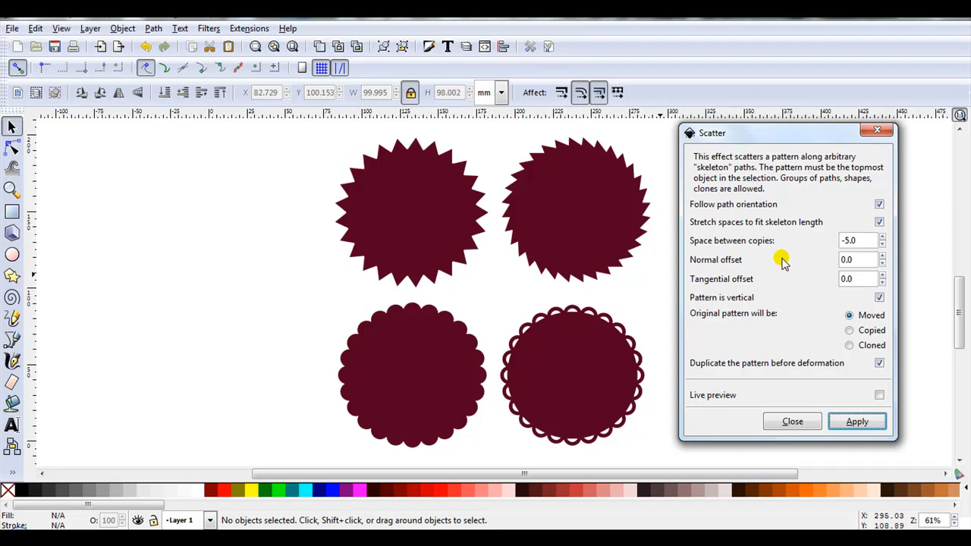
mouse_move(789, 258)
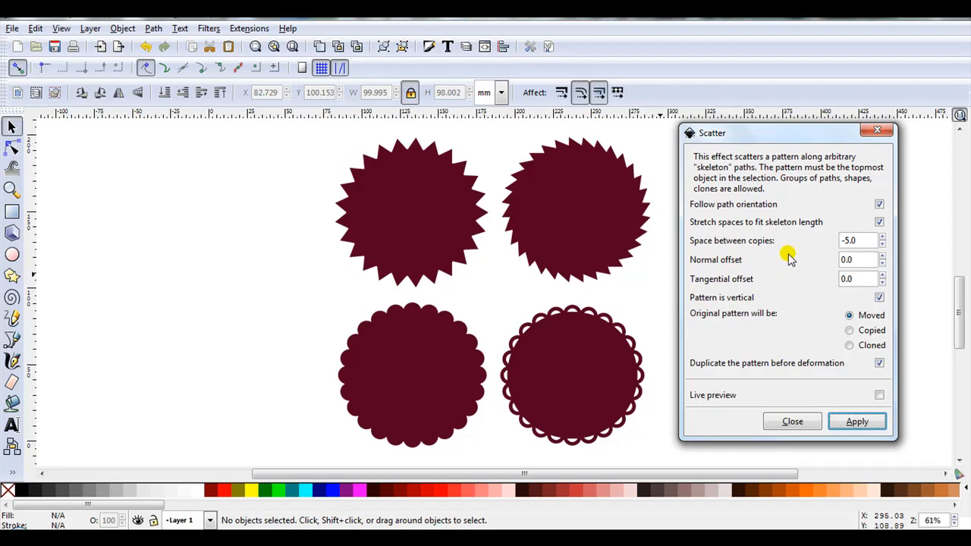
mouse_move(792, 248)
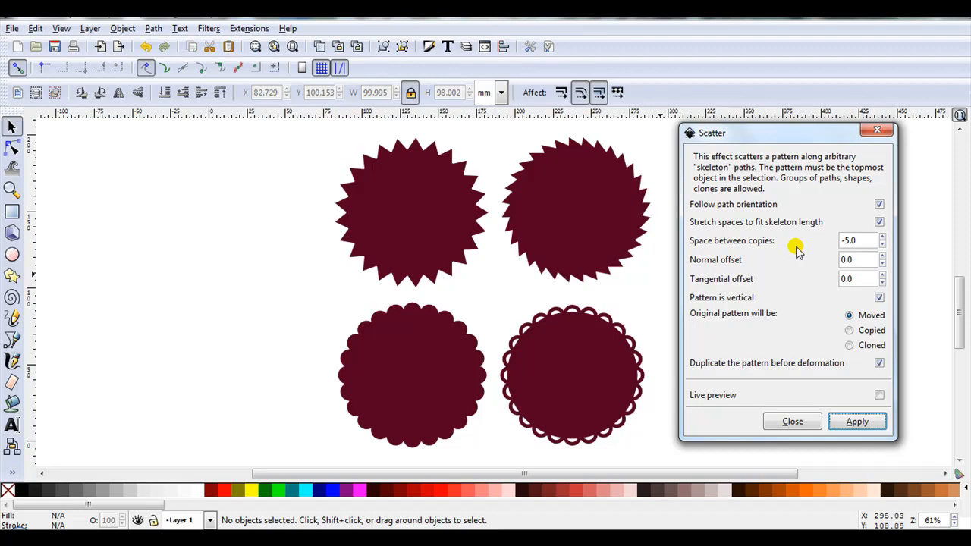
mouse_move(792, 270)
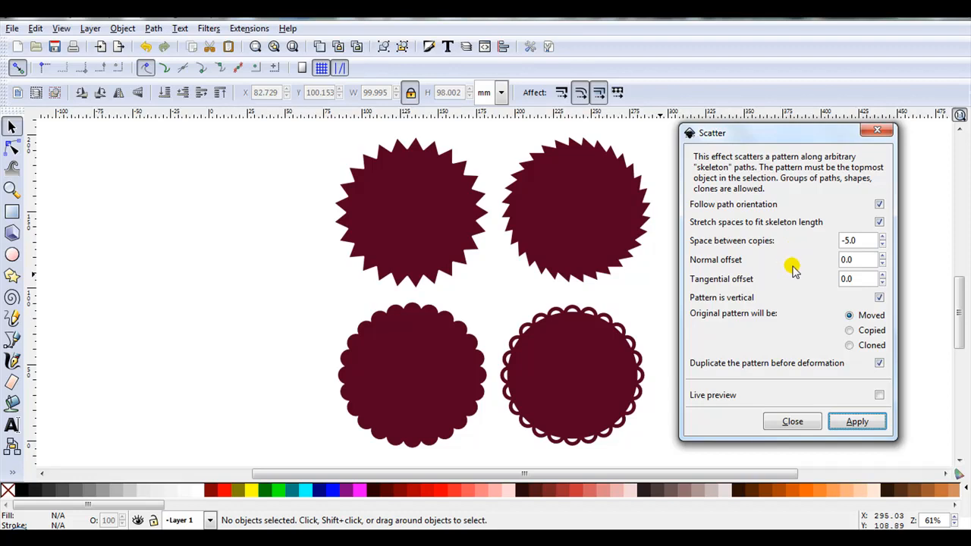